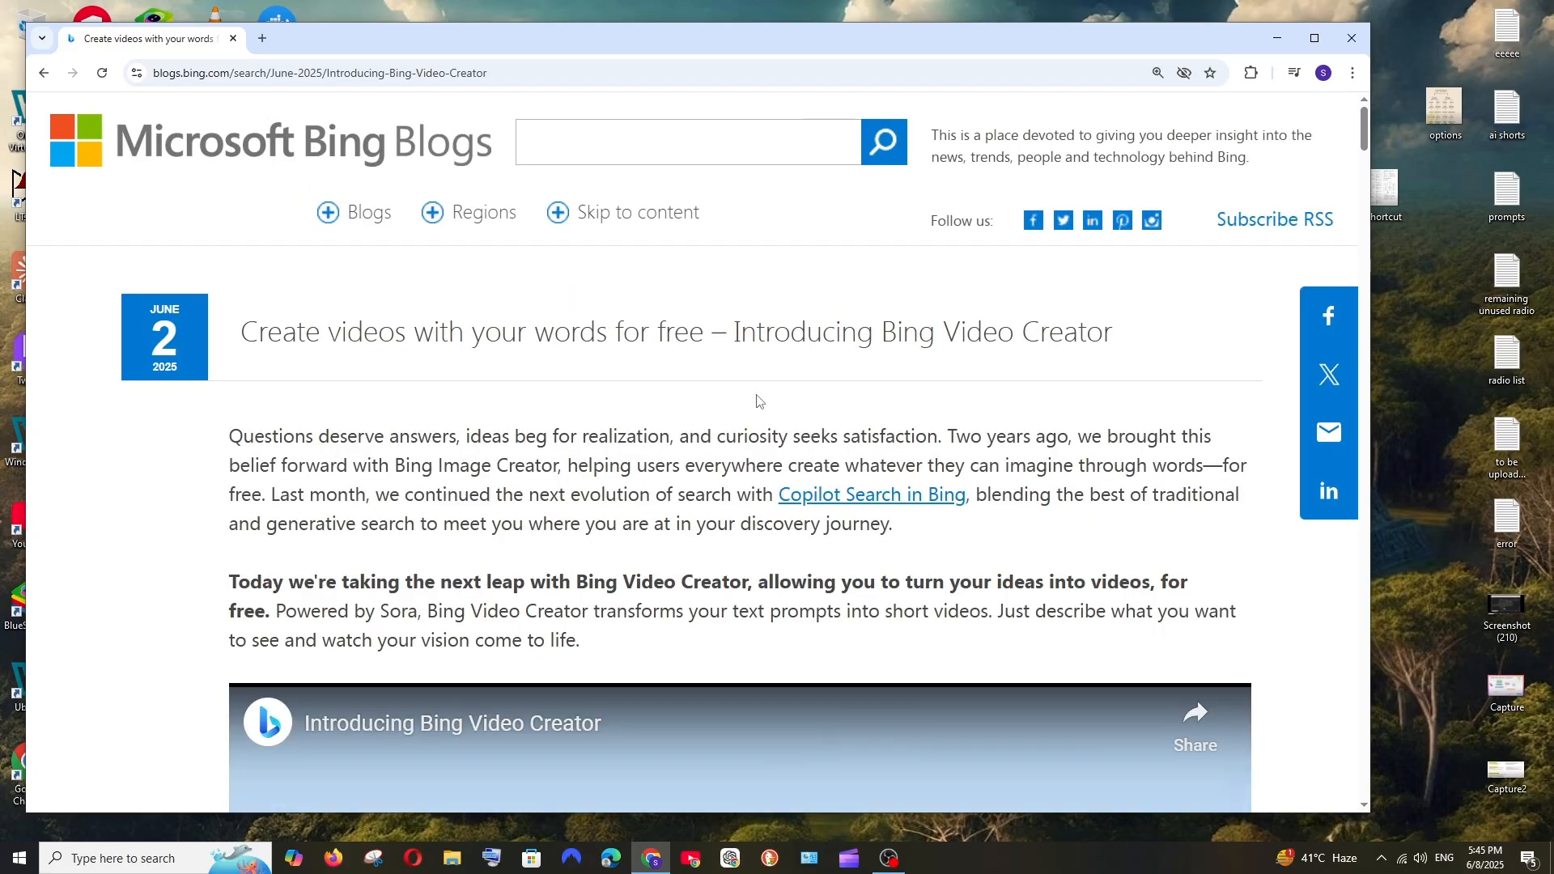
pyautogui.moveTo(946, 360)
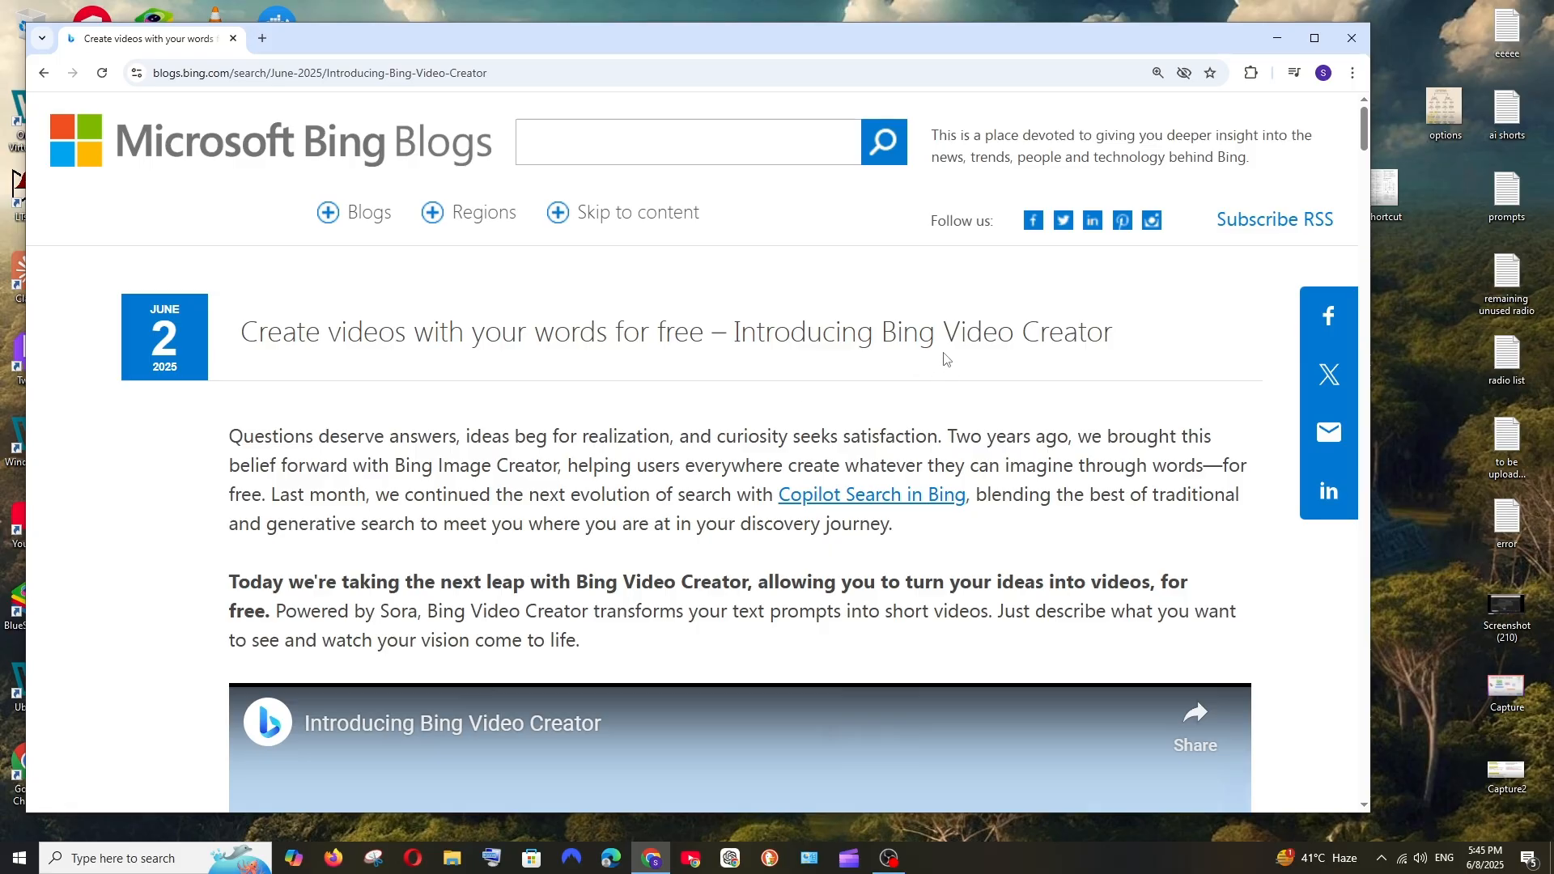
# - Highlight the article text on Sora powering Bing Video Creator, then launch the Bing app
pyautogui.scroll(-3)
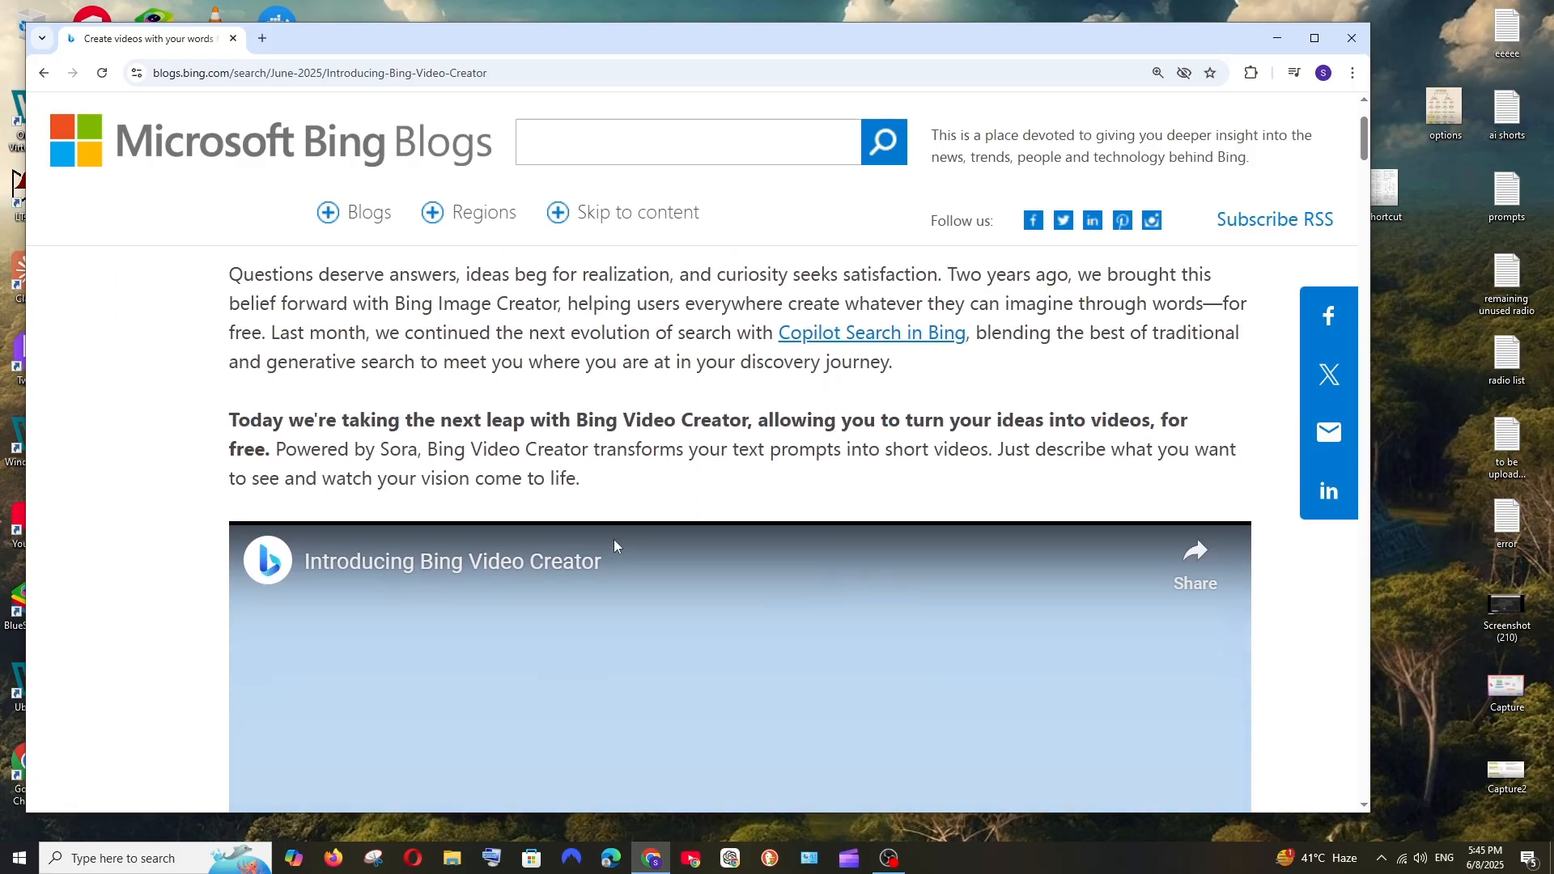
pyautogui.moveTo(379, 449); pyautogui.dragTo(442, 449)
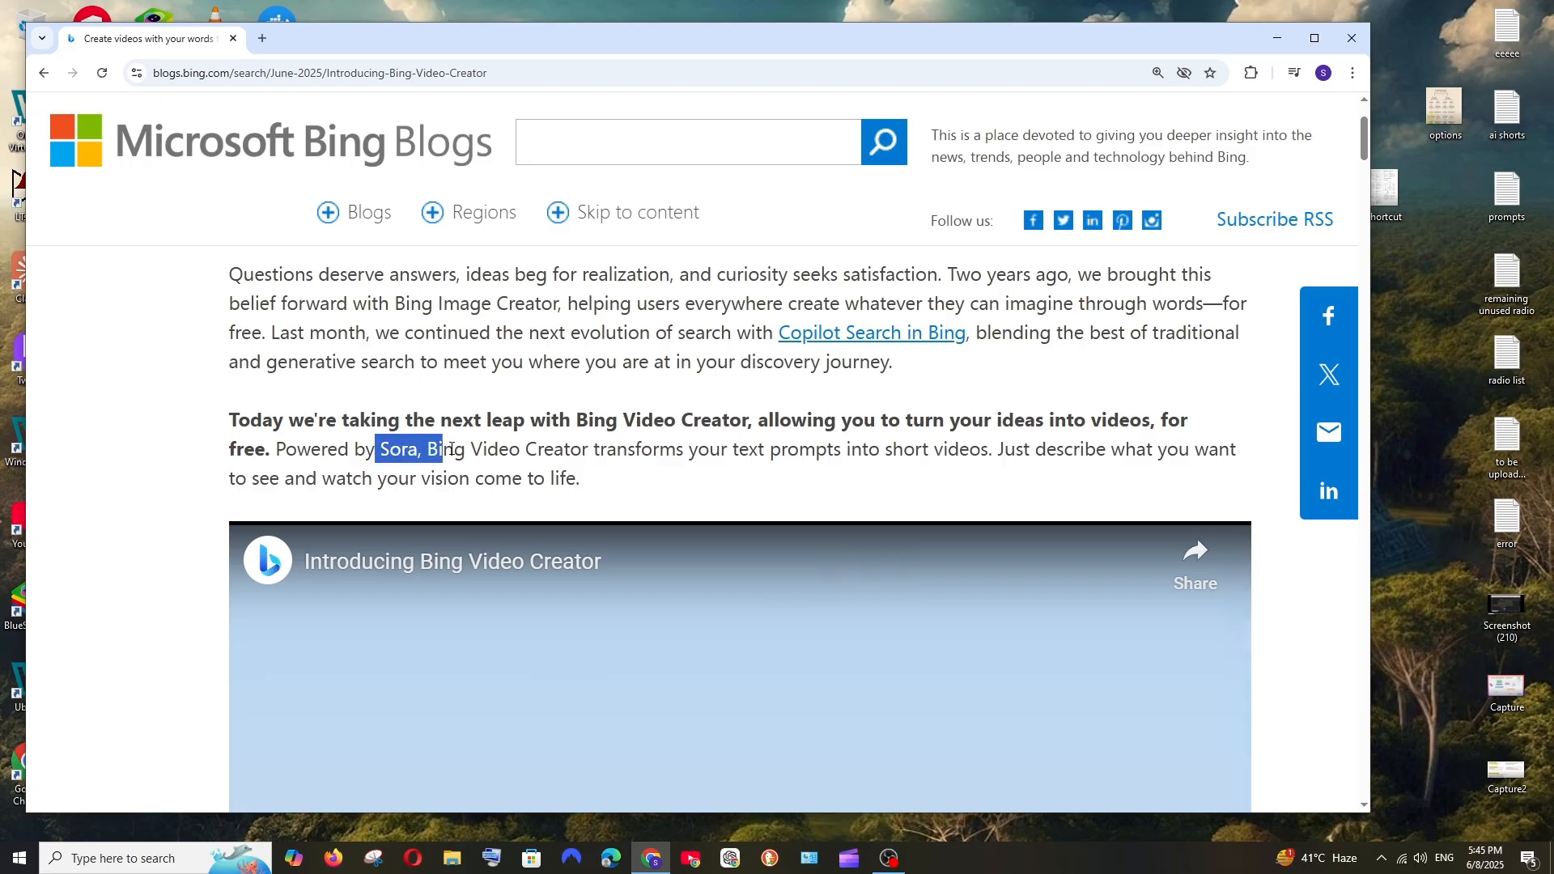
pyautogui.moveTo(444, 450); pyautogui.dragTo(525, 449)
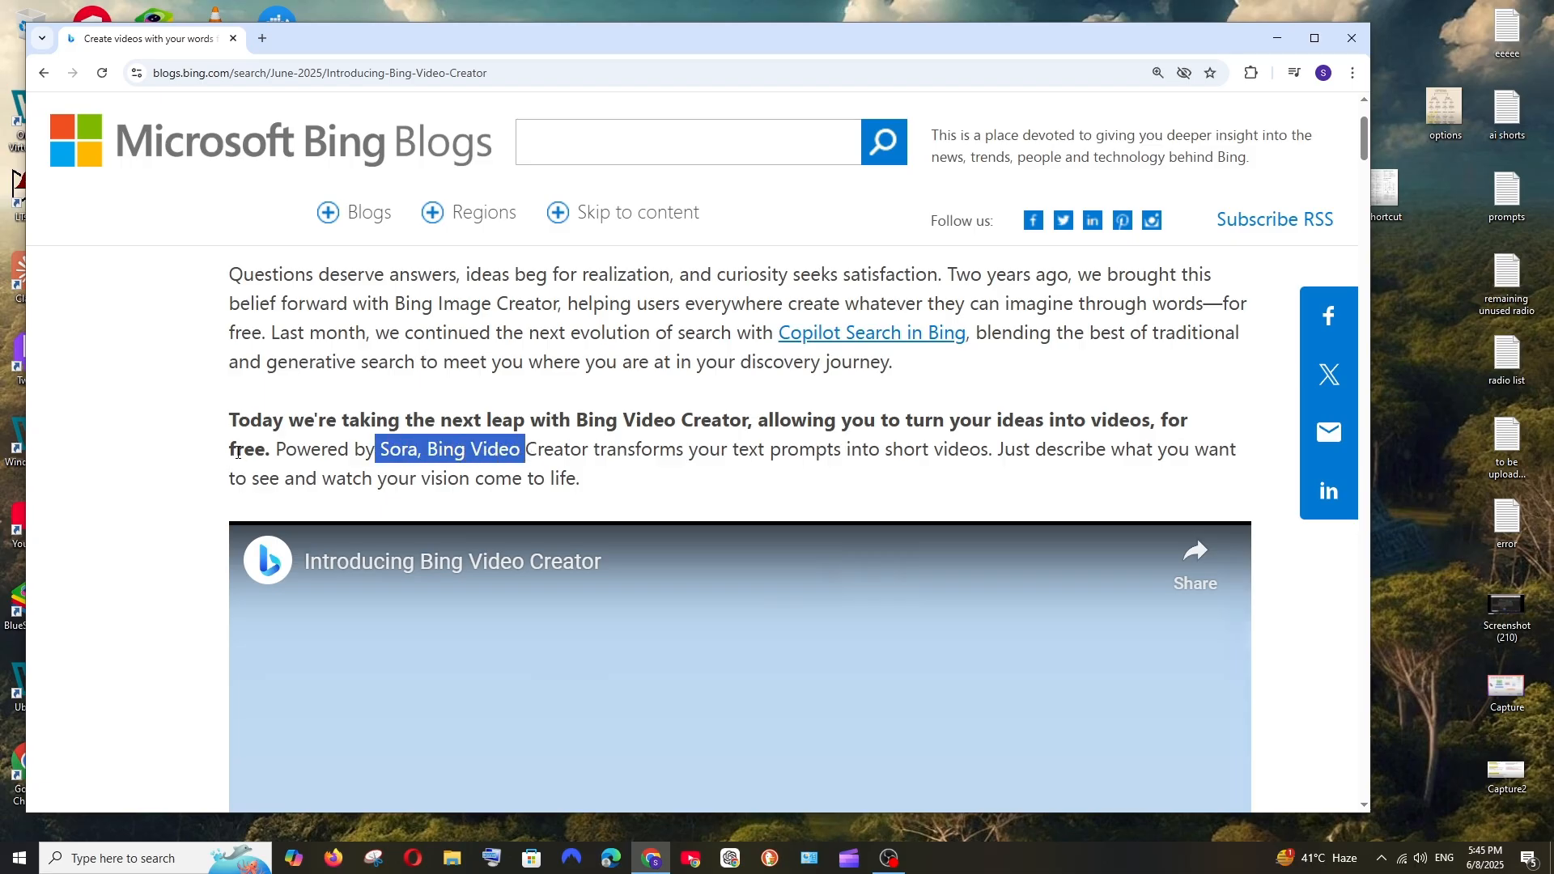
pyautogui.scroll(-3)
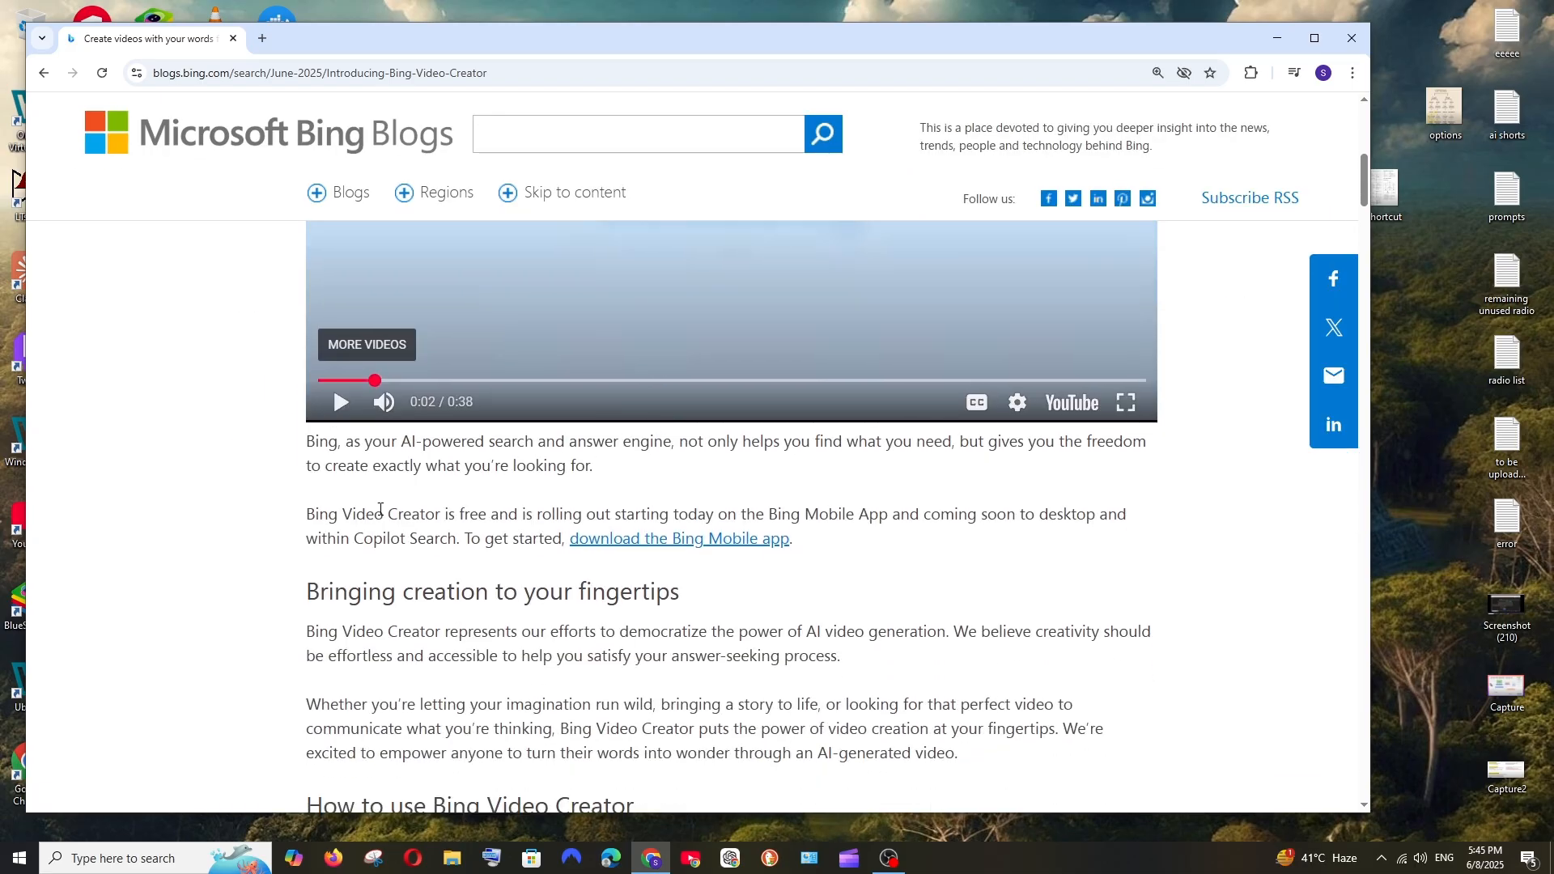
pyautogui.moveTo(773, 512)
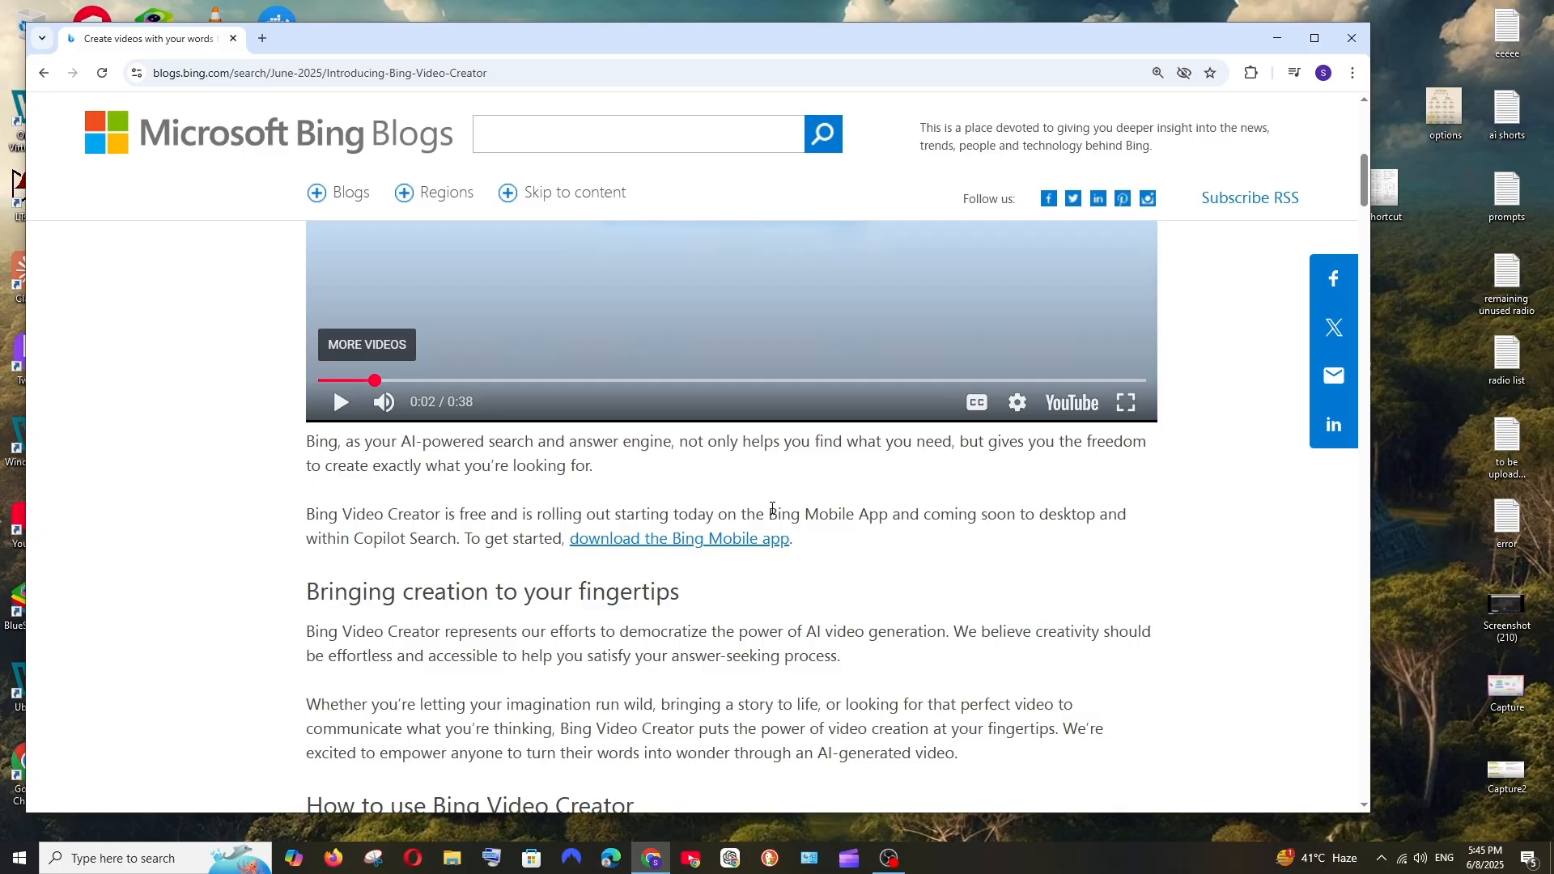
pyautogui.moveTo(1015, 514)
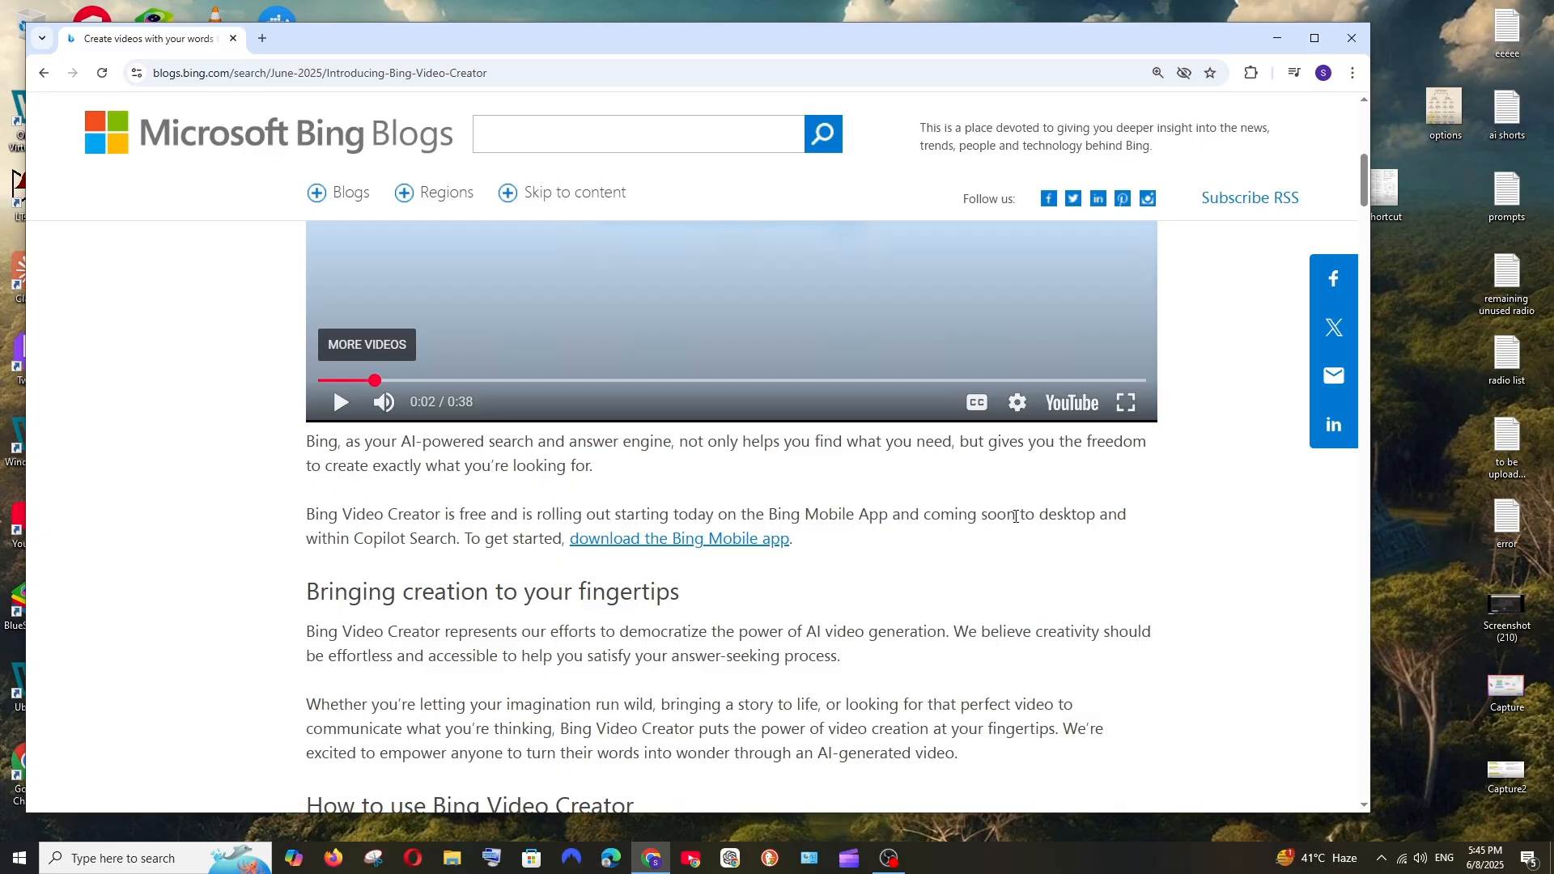
pyautogui.moveTo(1045, 518)
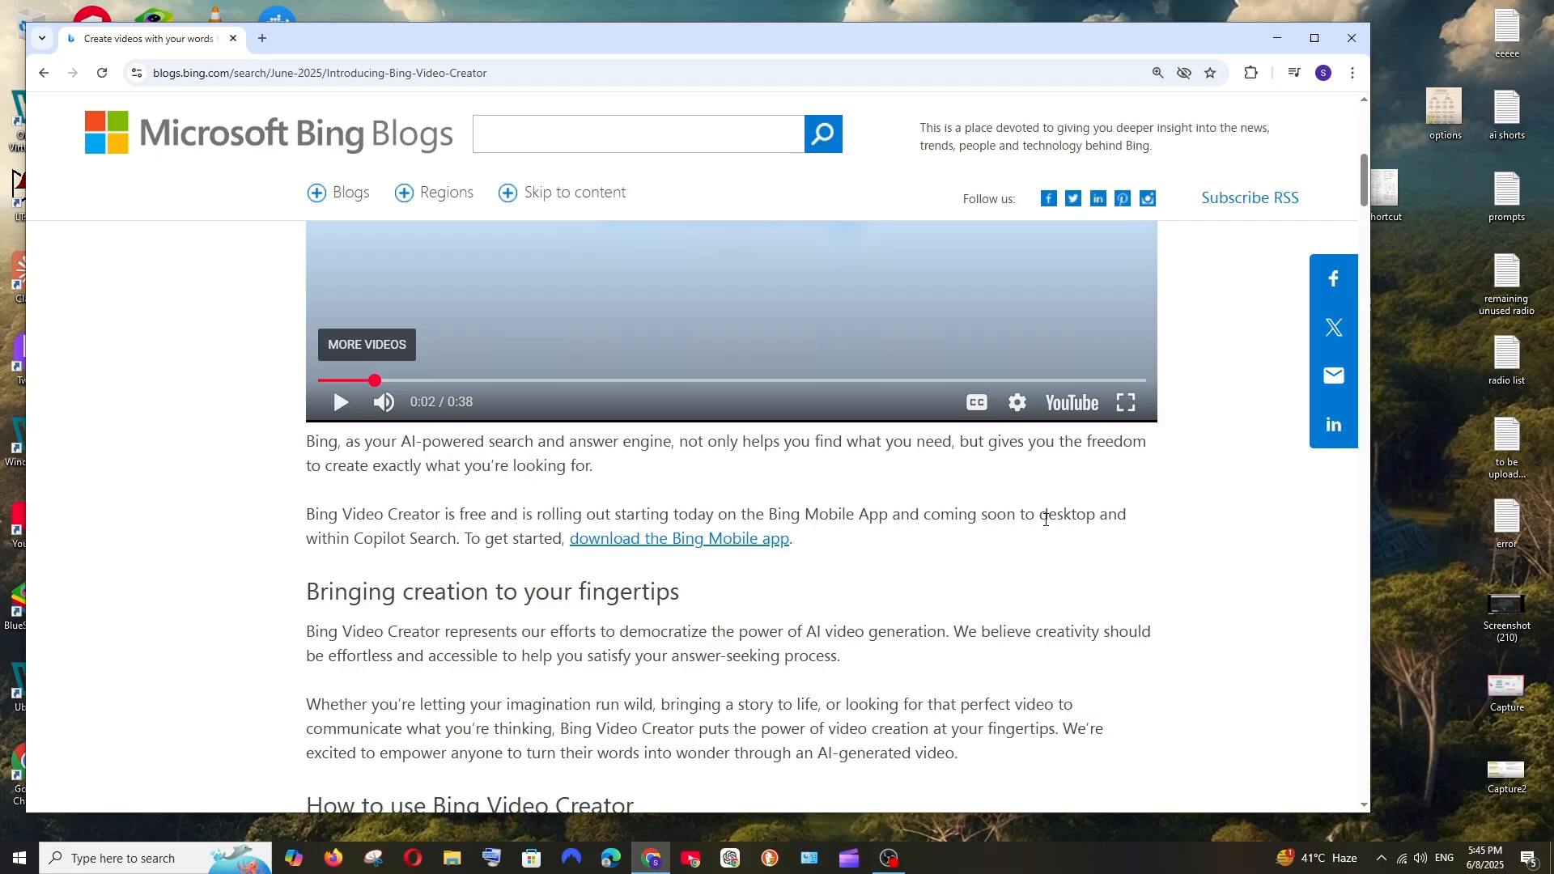
pyautogui.moveTo(877, 551)
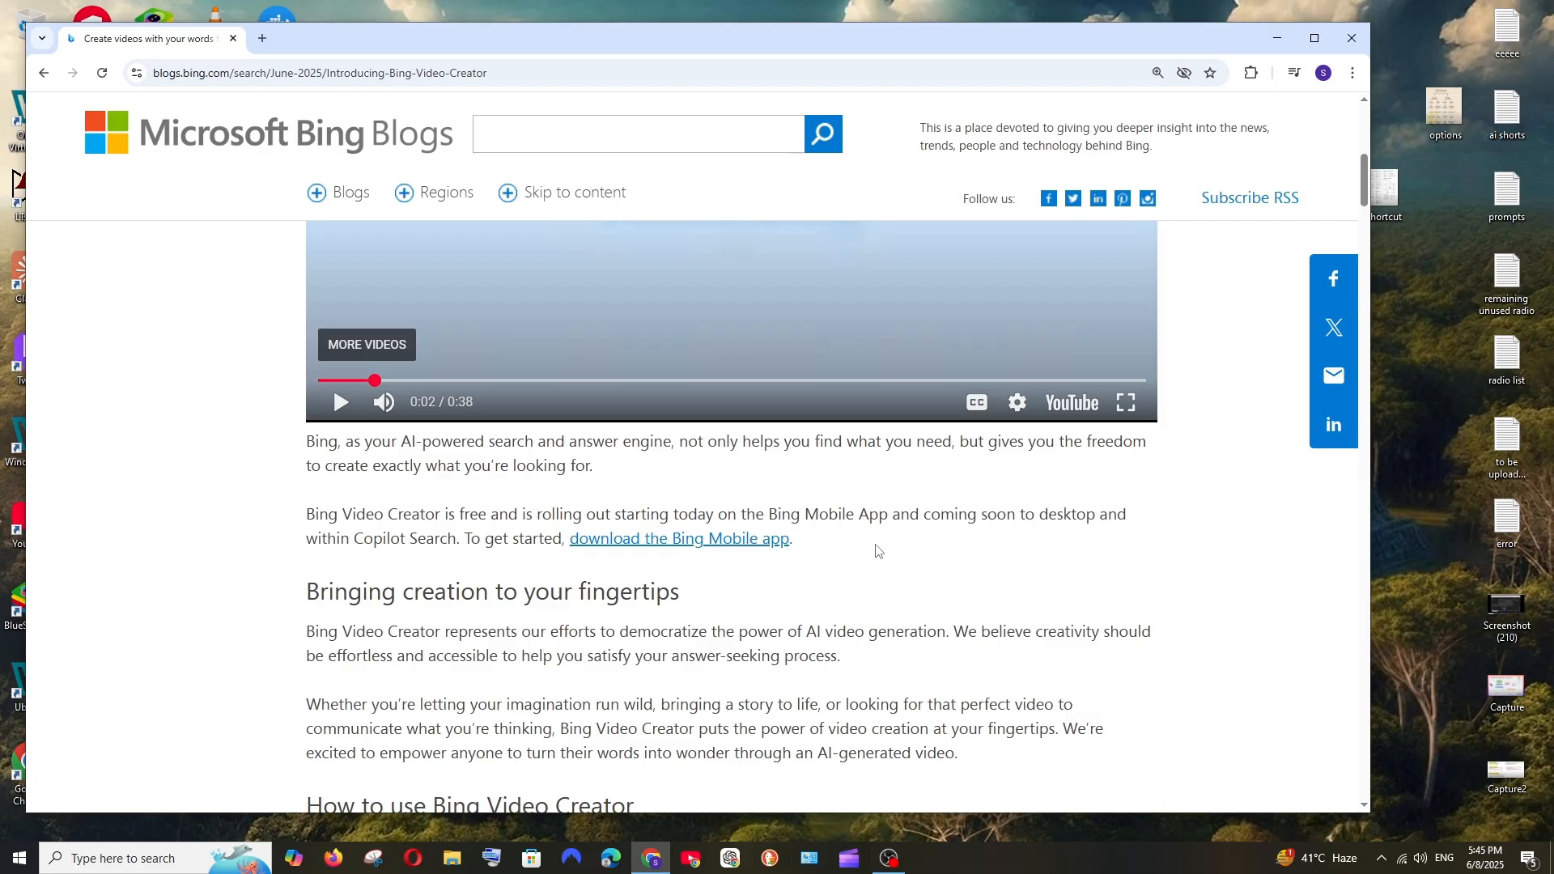
pyautogui.scroll(-3)
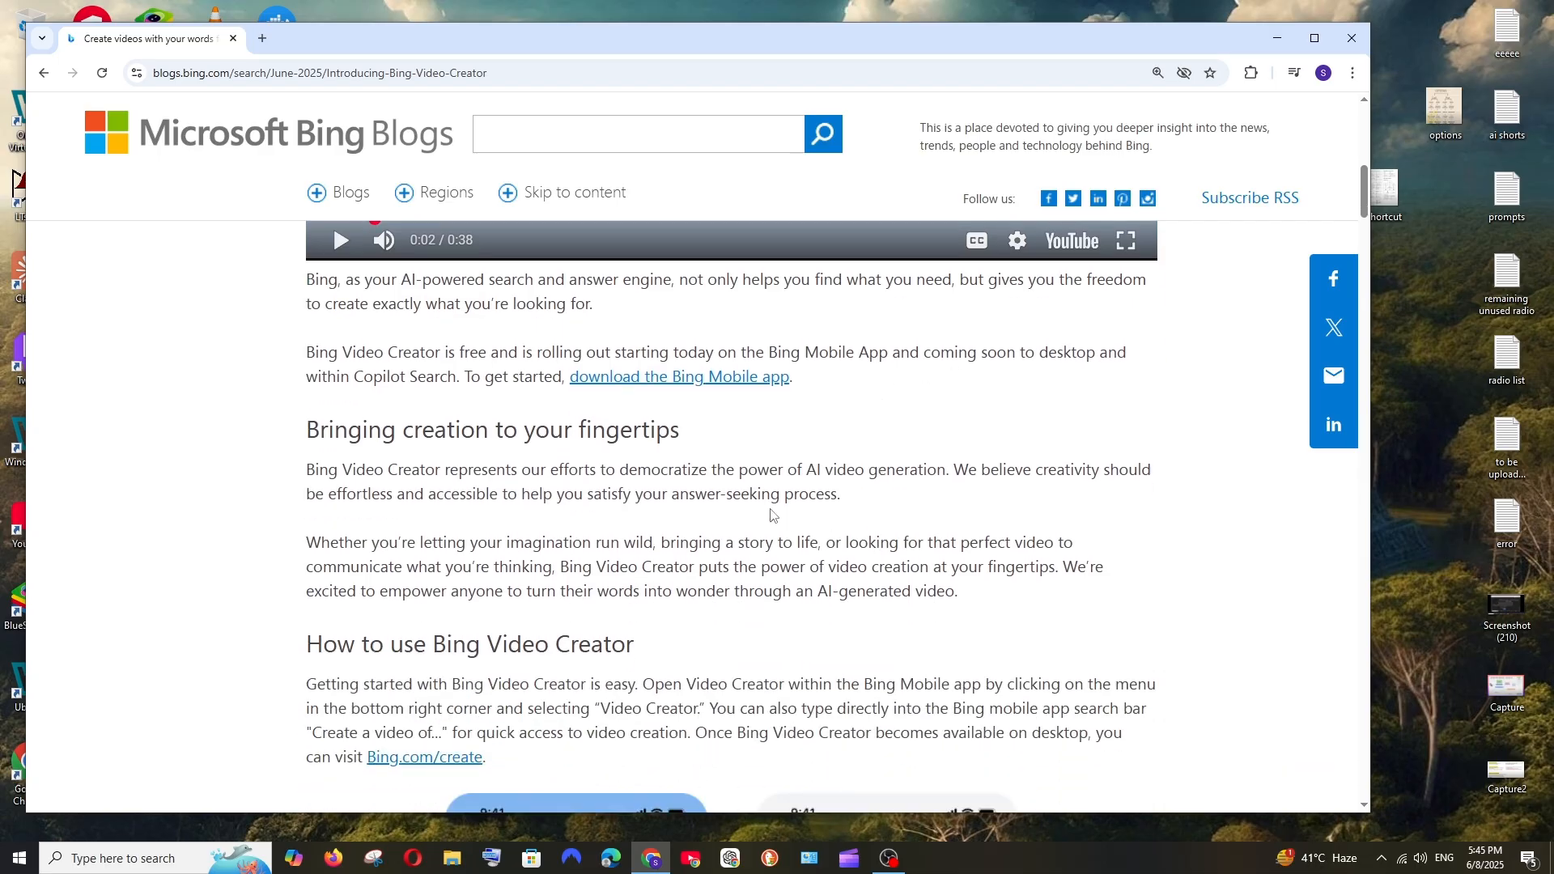
pyautogui.scroll(-3)
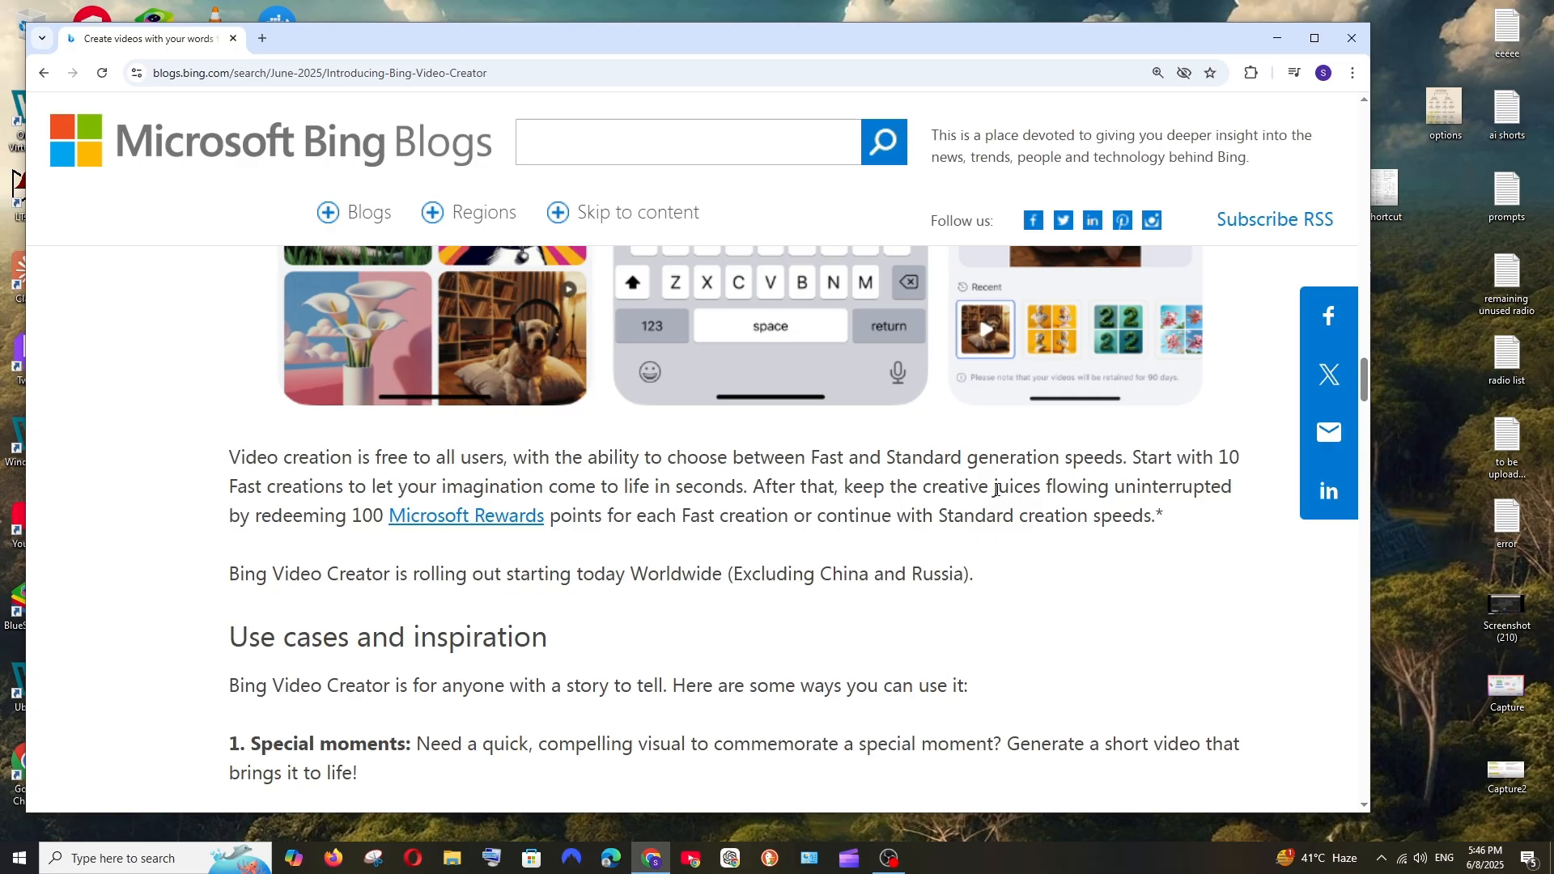
pyautogui.moveTo(659, 556)
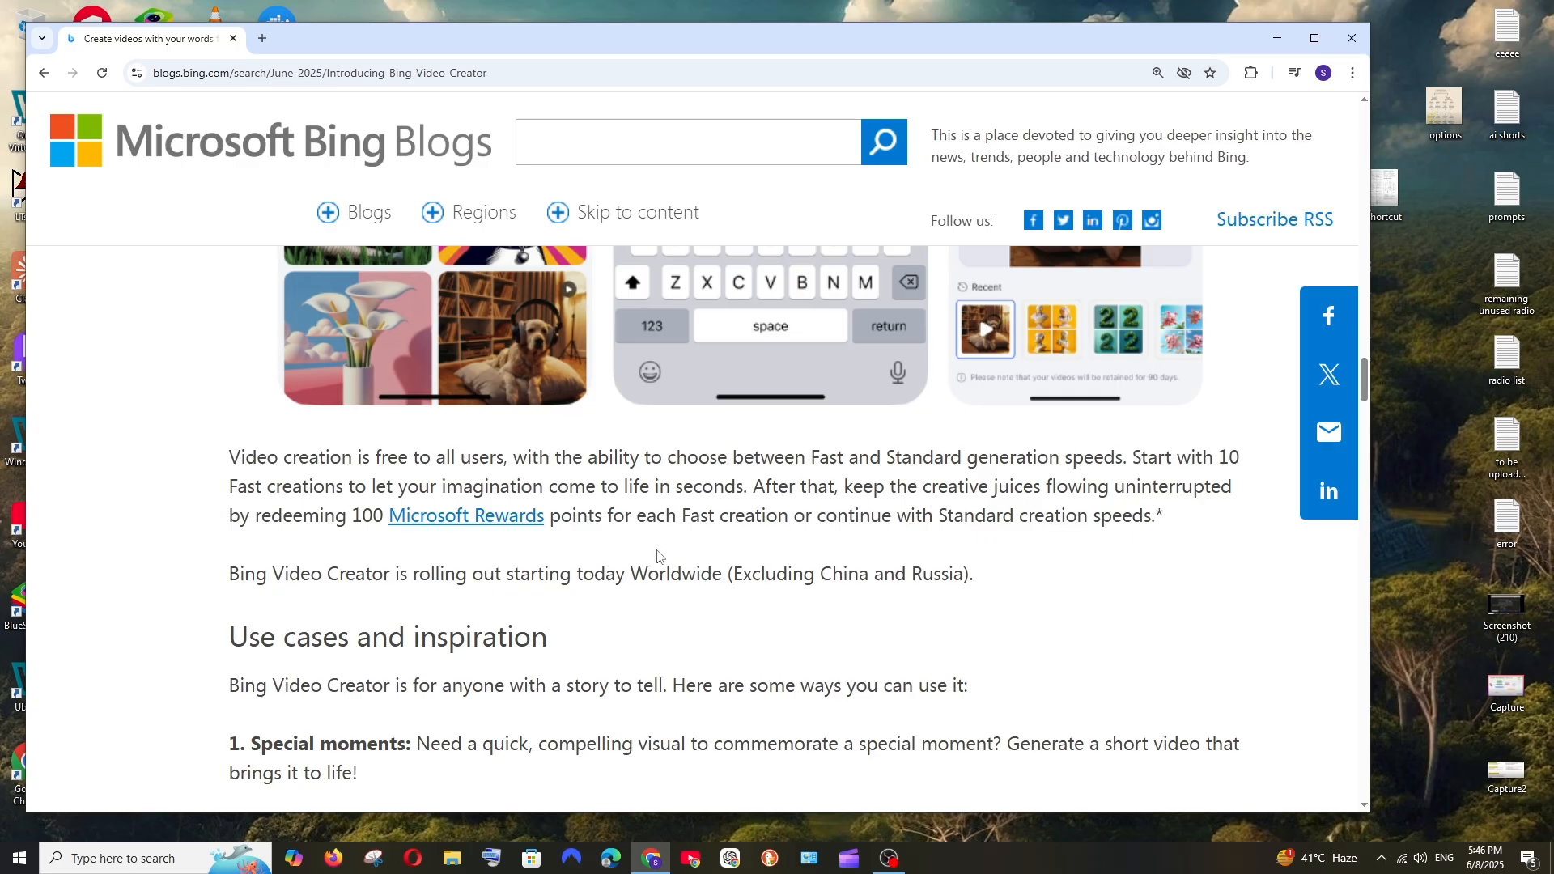
pyautogui.moveTo(475, 527)
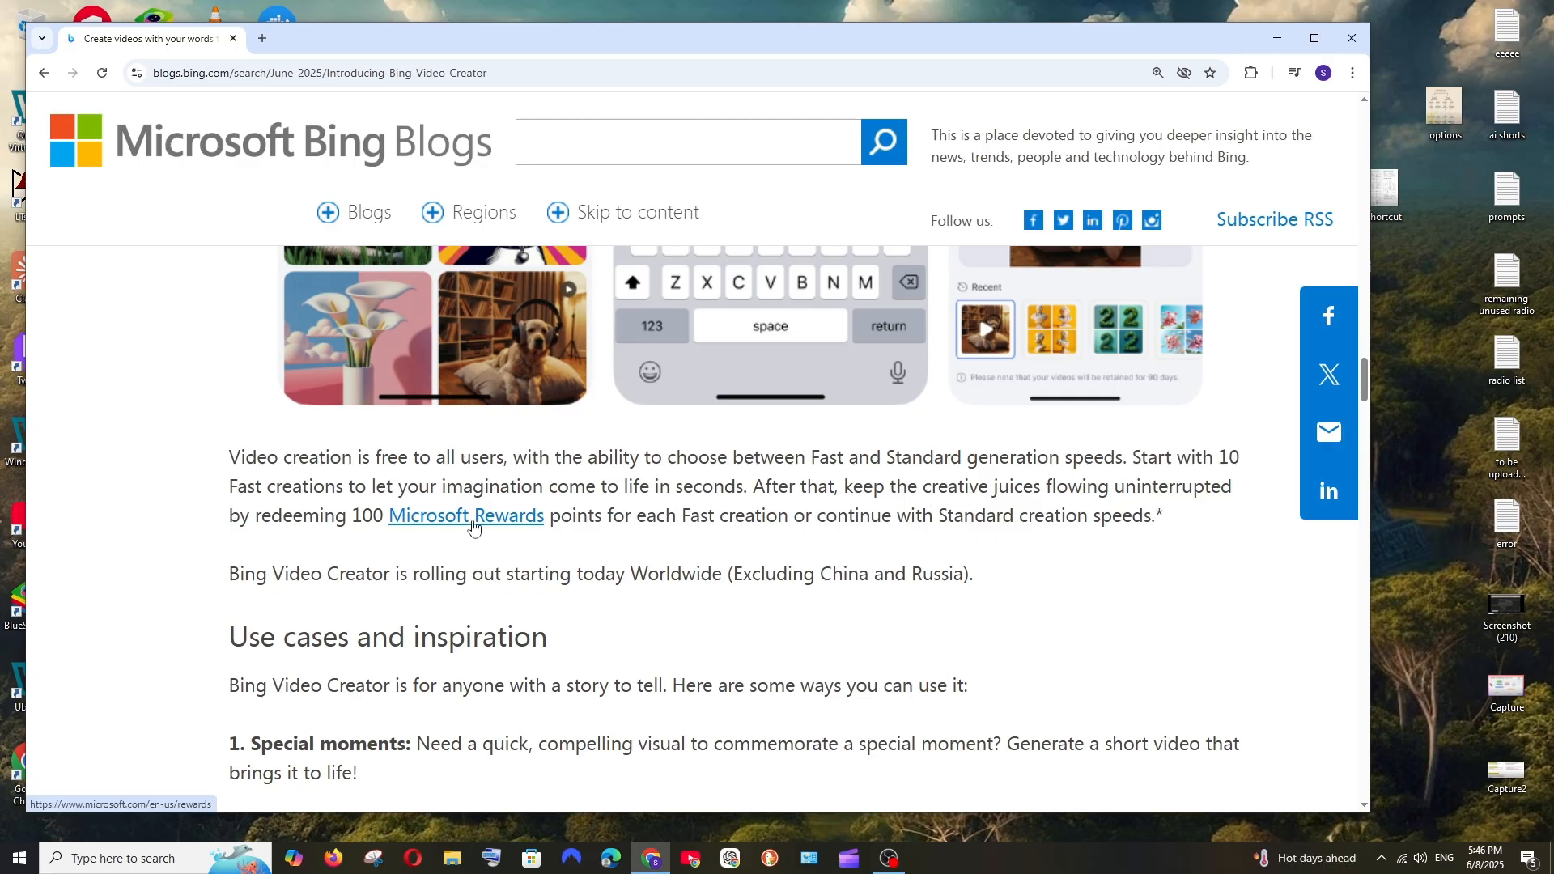
pyautogui.moveTo(649, 562)
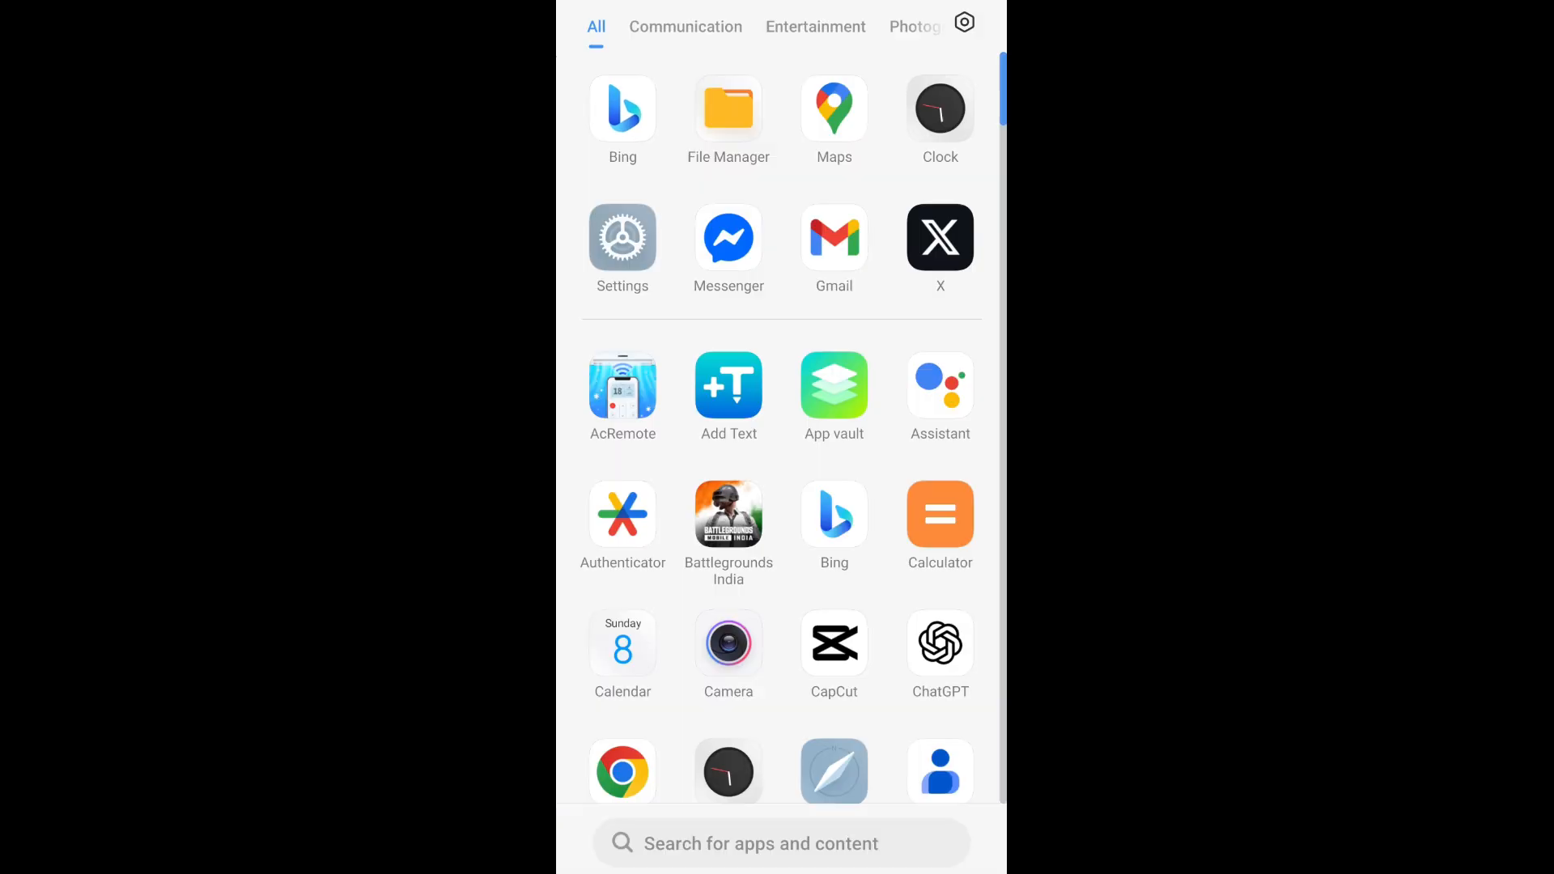
pyautogui.click(622, 109)
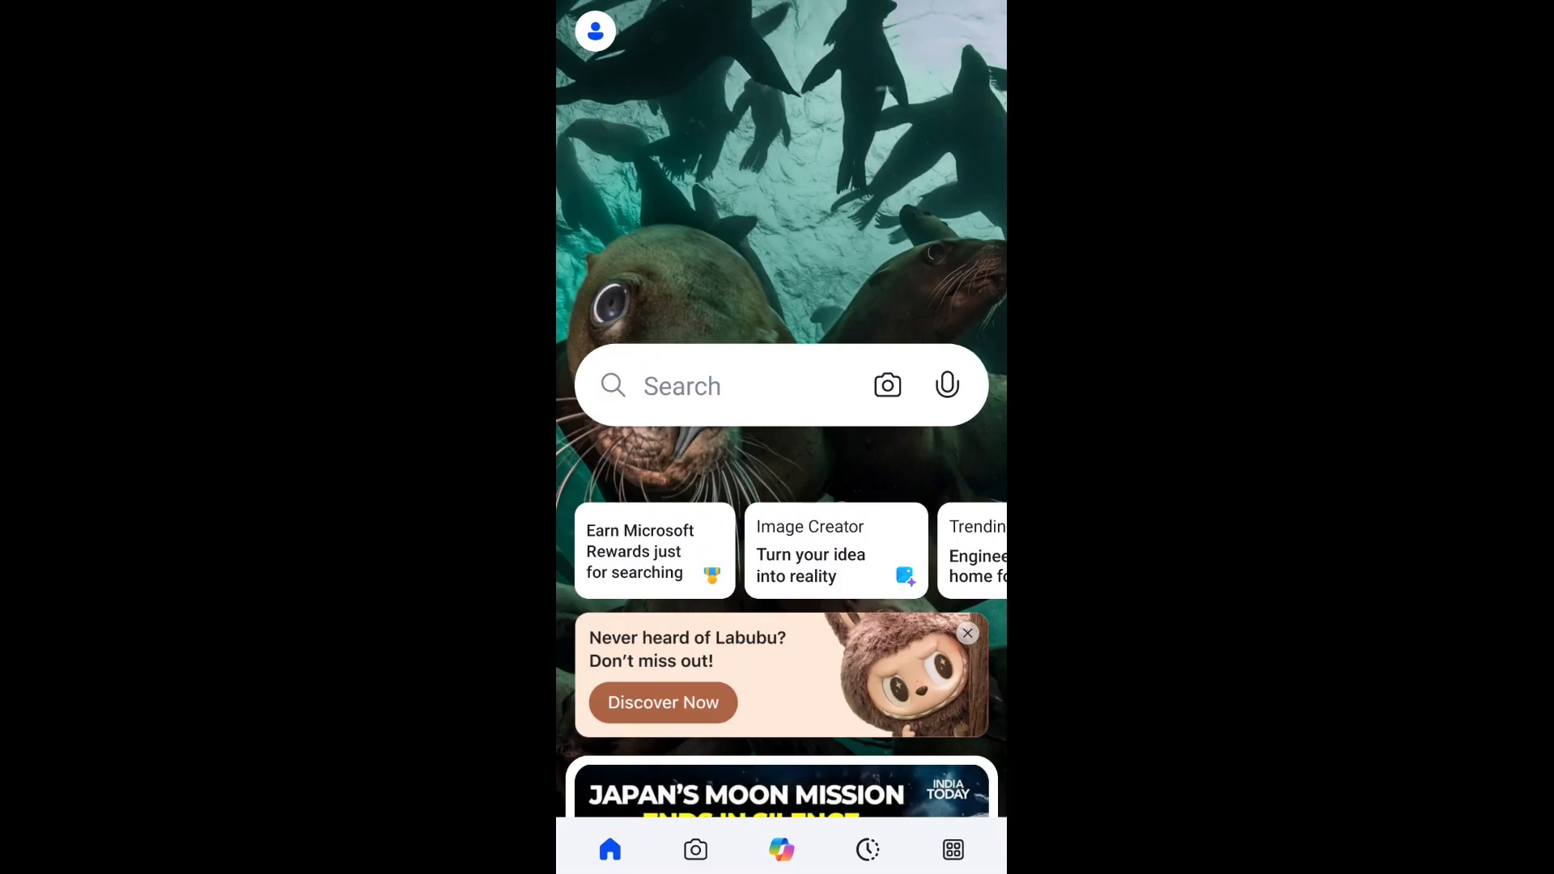
# - Open Video Creator from Bing's All apps list
pyautogui.click(953, 849)
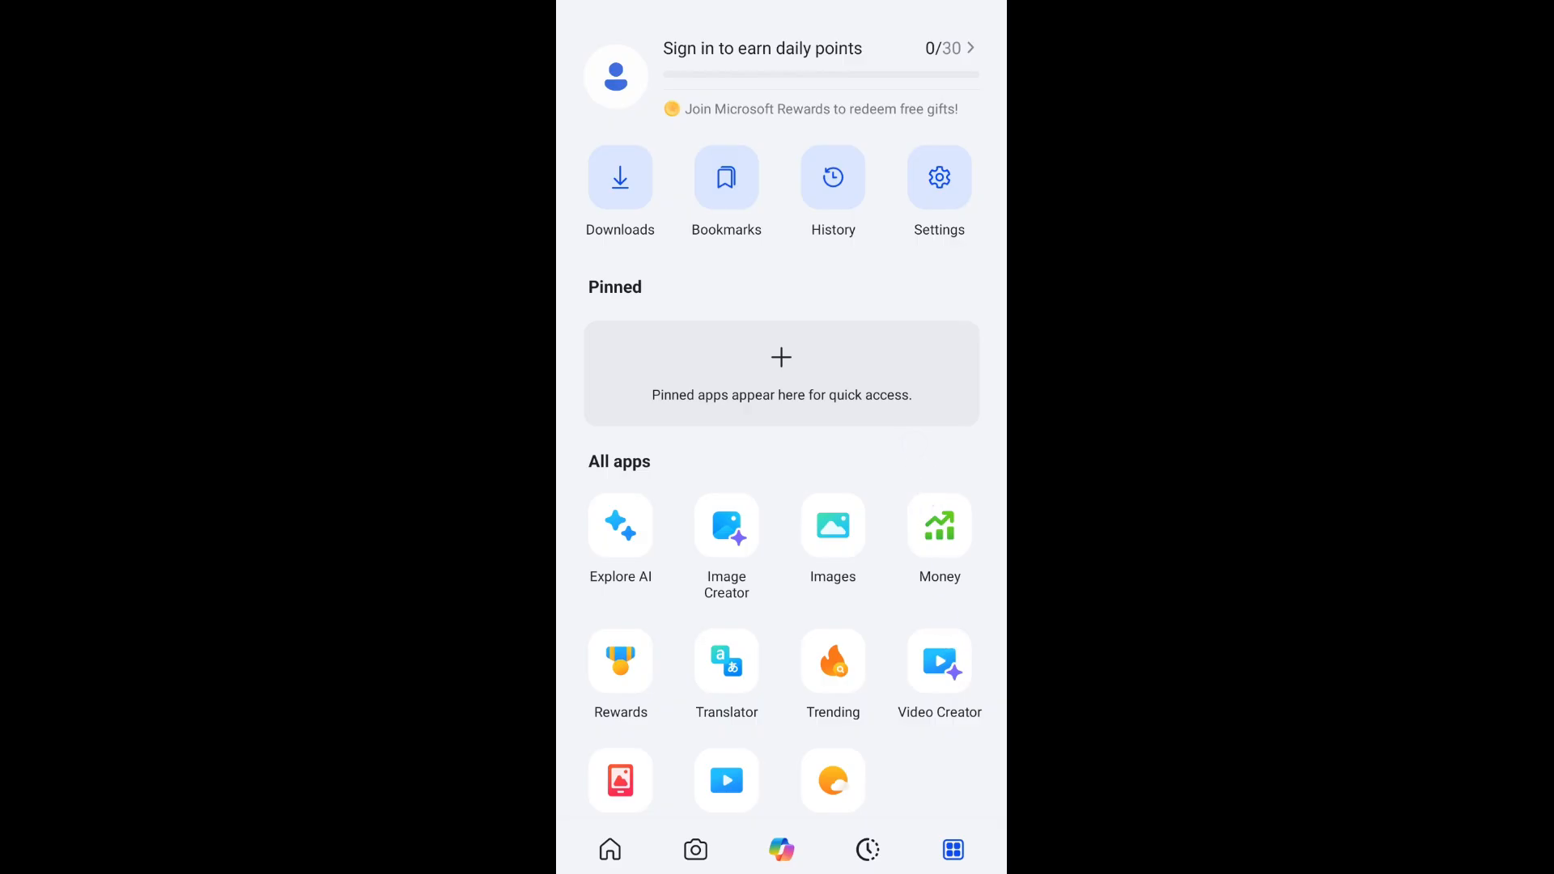
pyautogui.click(939, 661)
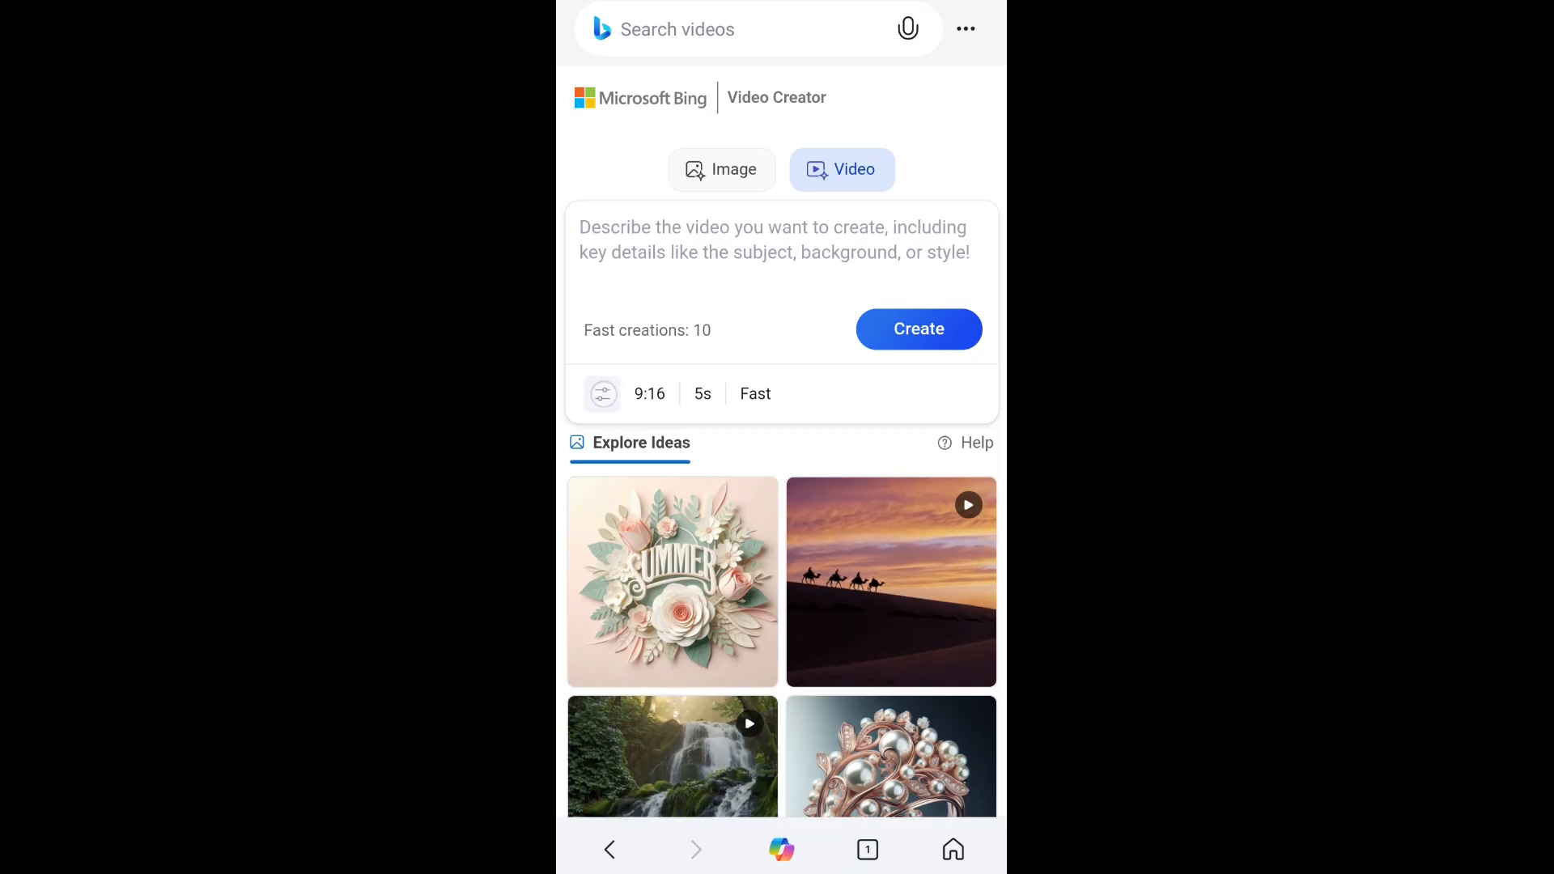
# - Keep 9:16 and 5 seconds with Fast speed, and focus the empty prompt box
pyautogui.click(602, 393)
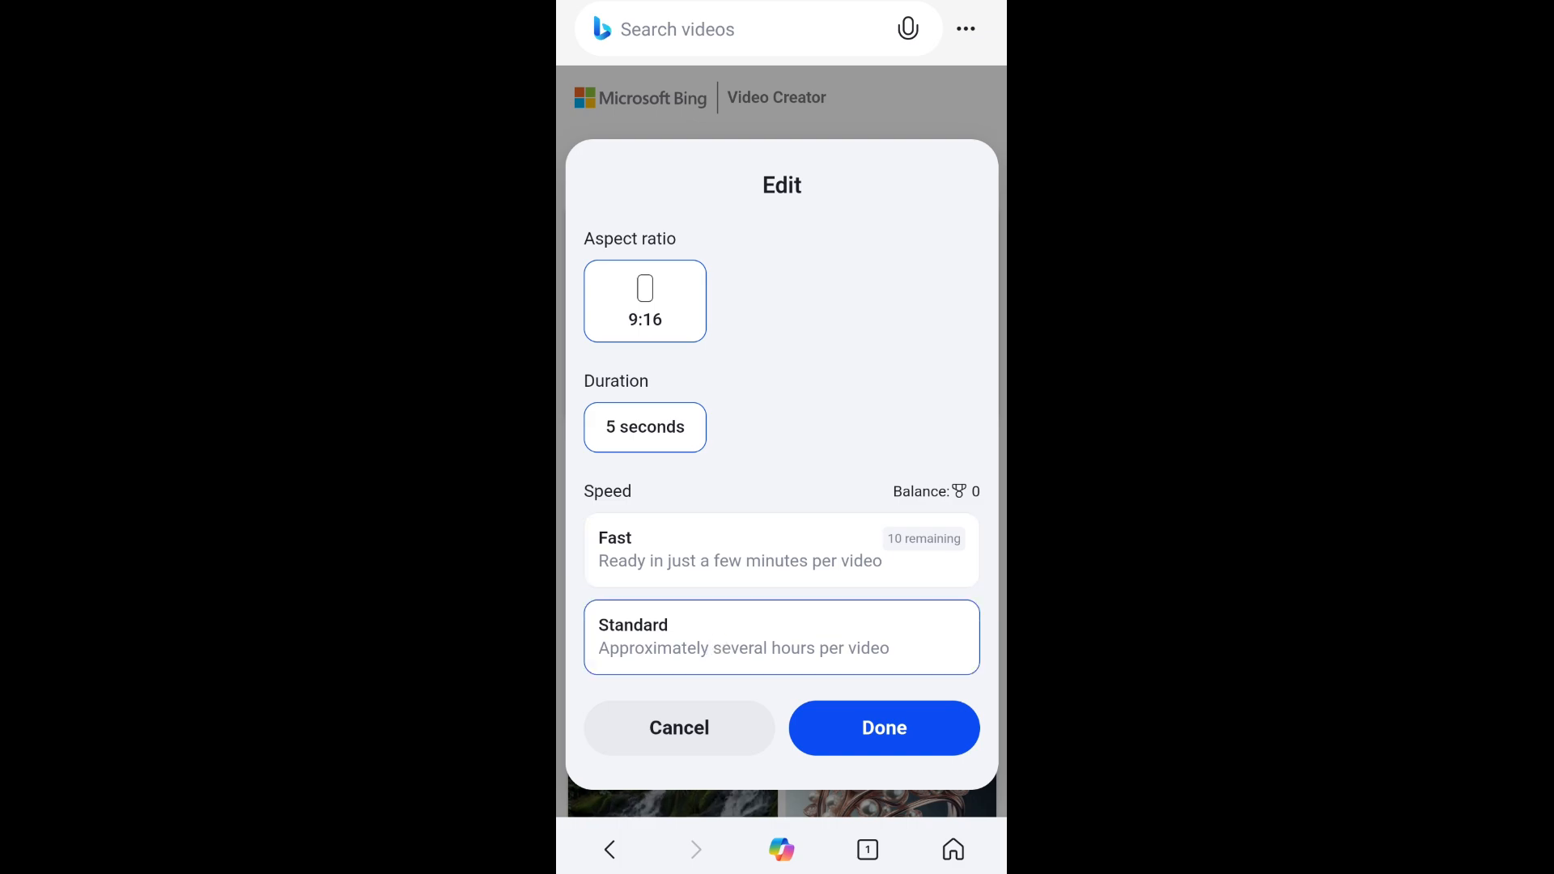
pyautogui.click(782, 549)
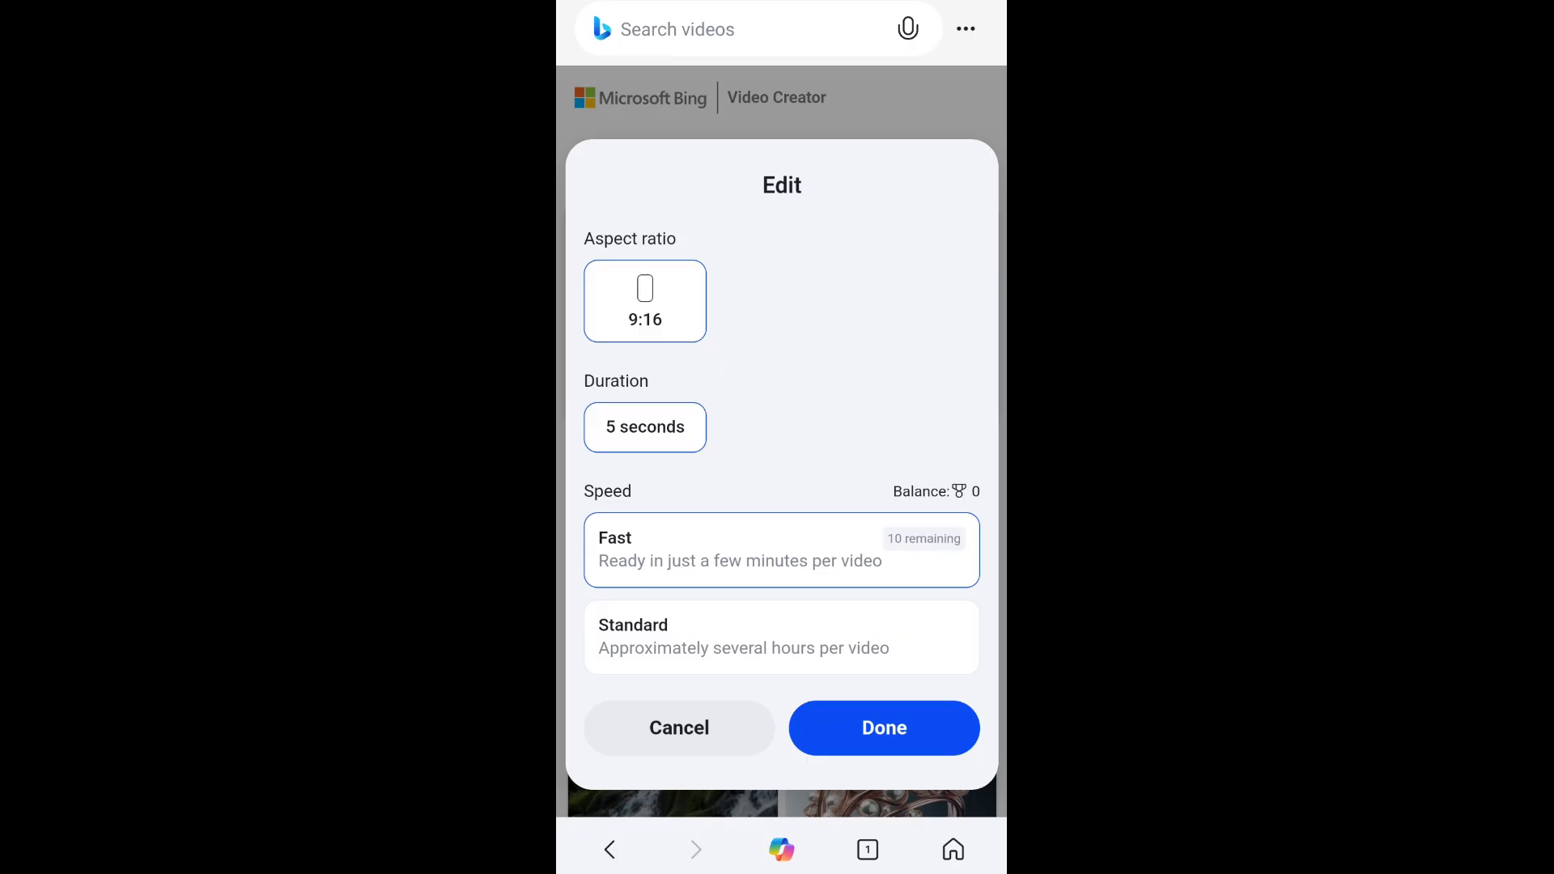
pyautogui.click(884, 727)
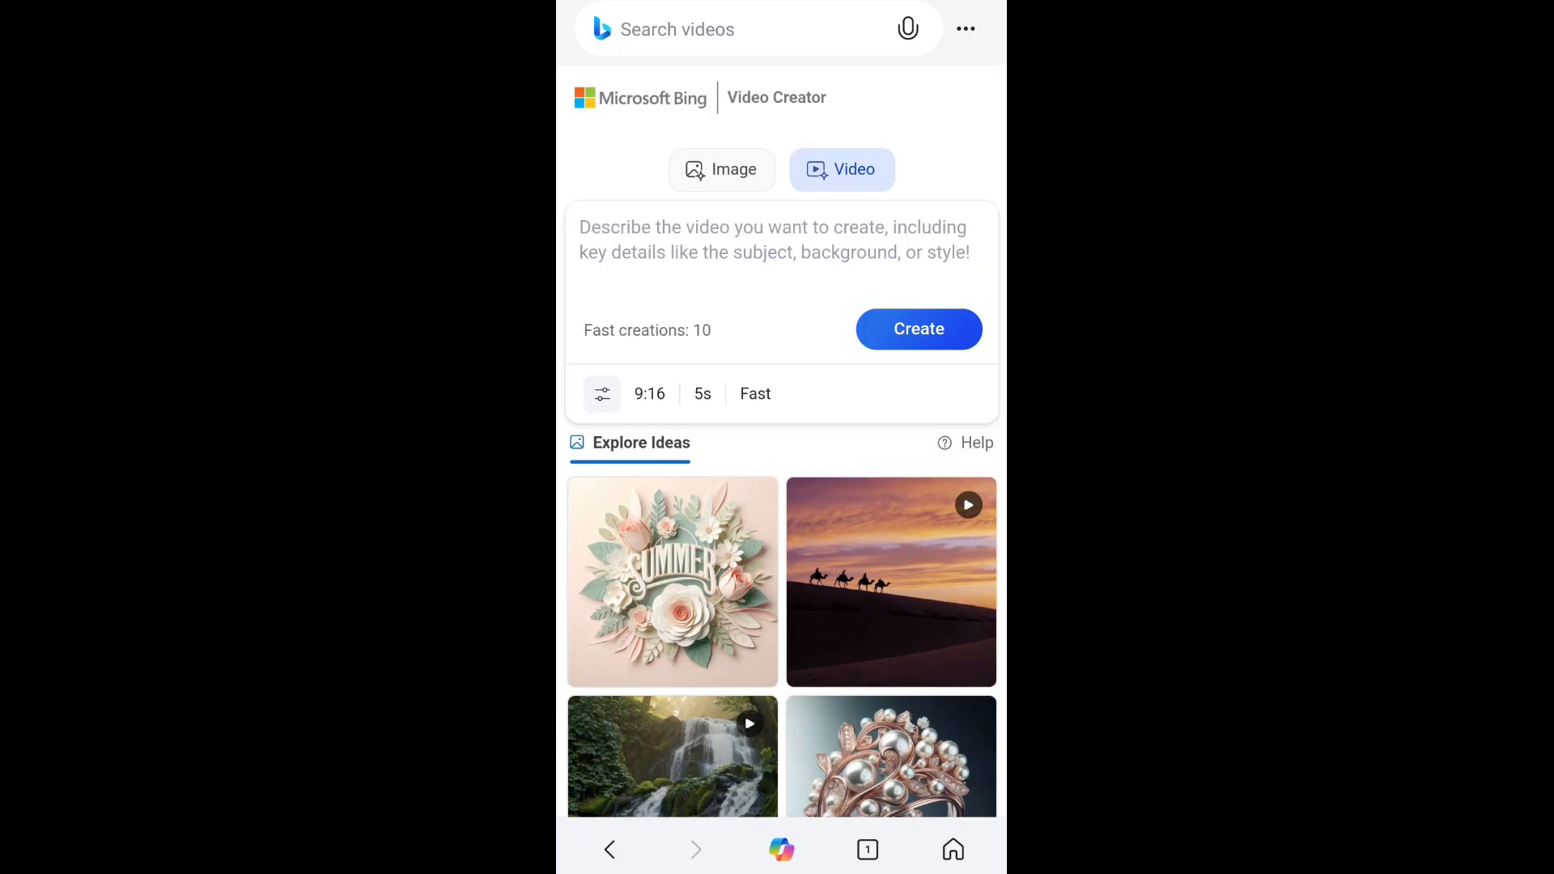
# - Submit the prompt 'sea monster attacking a ship' with Create
pyautogui.write('sea monster attacking a ship')
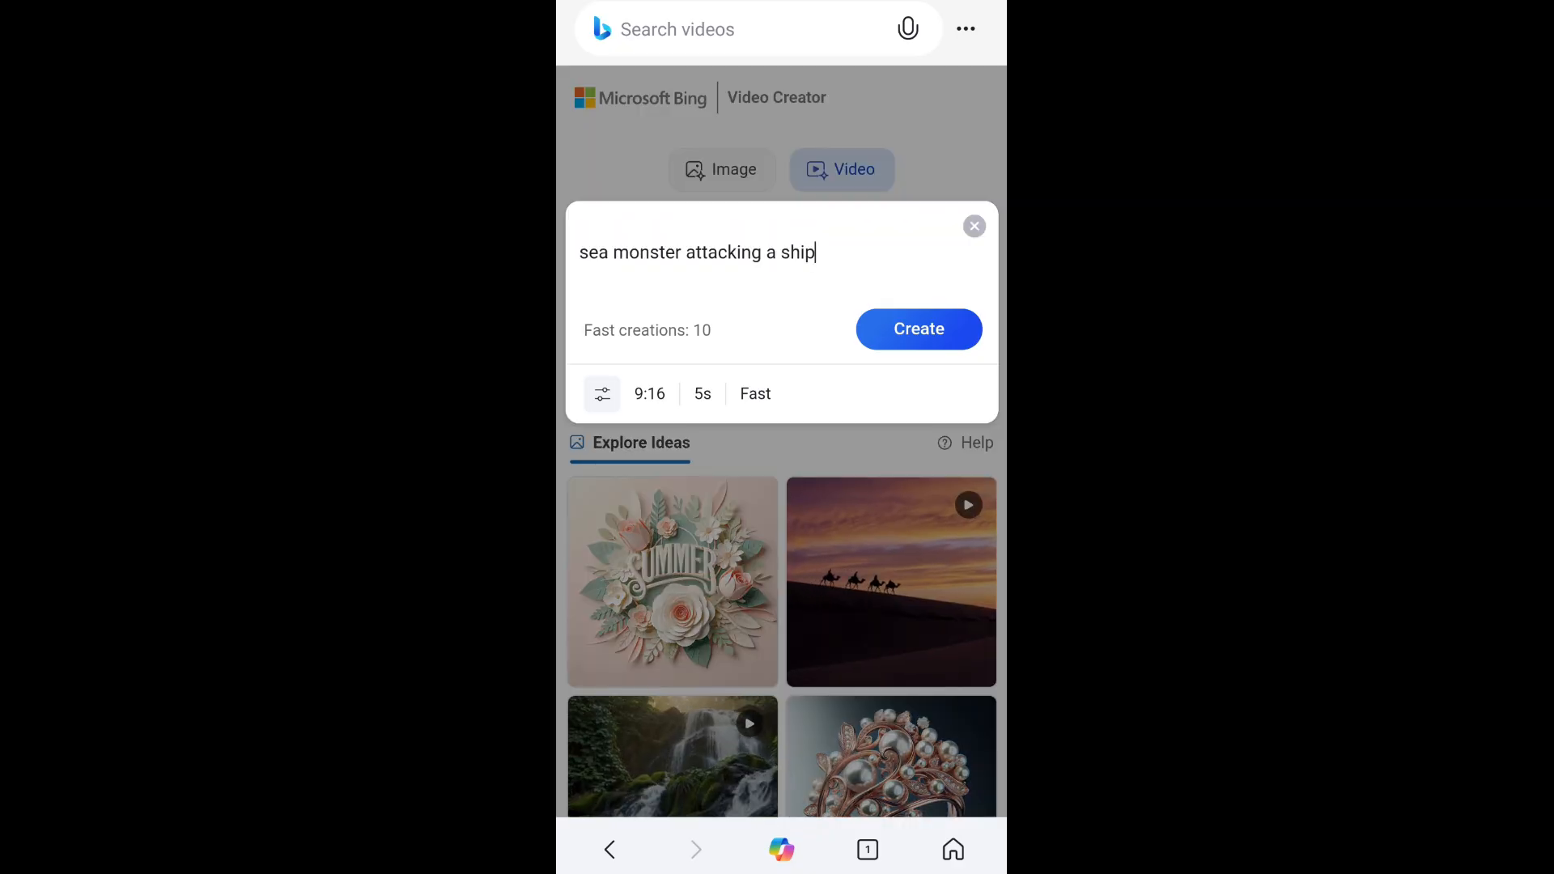
pyautogui.click(919, 329)
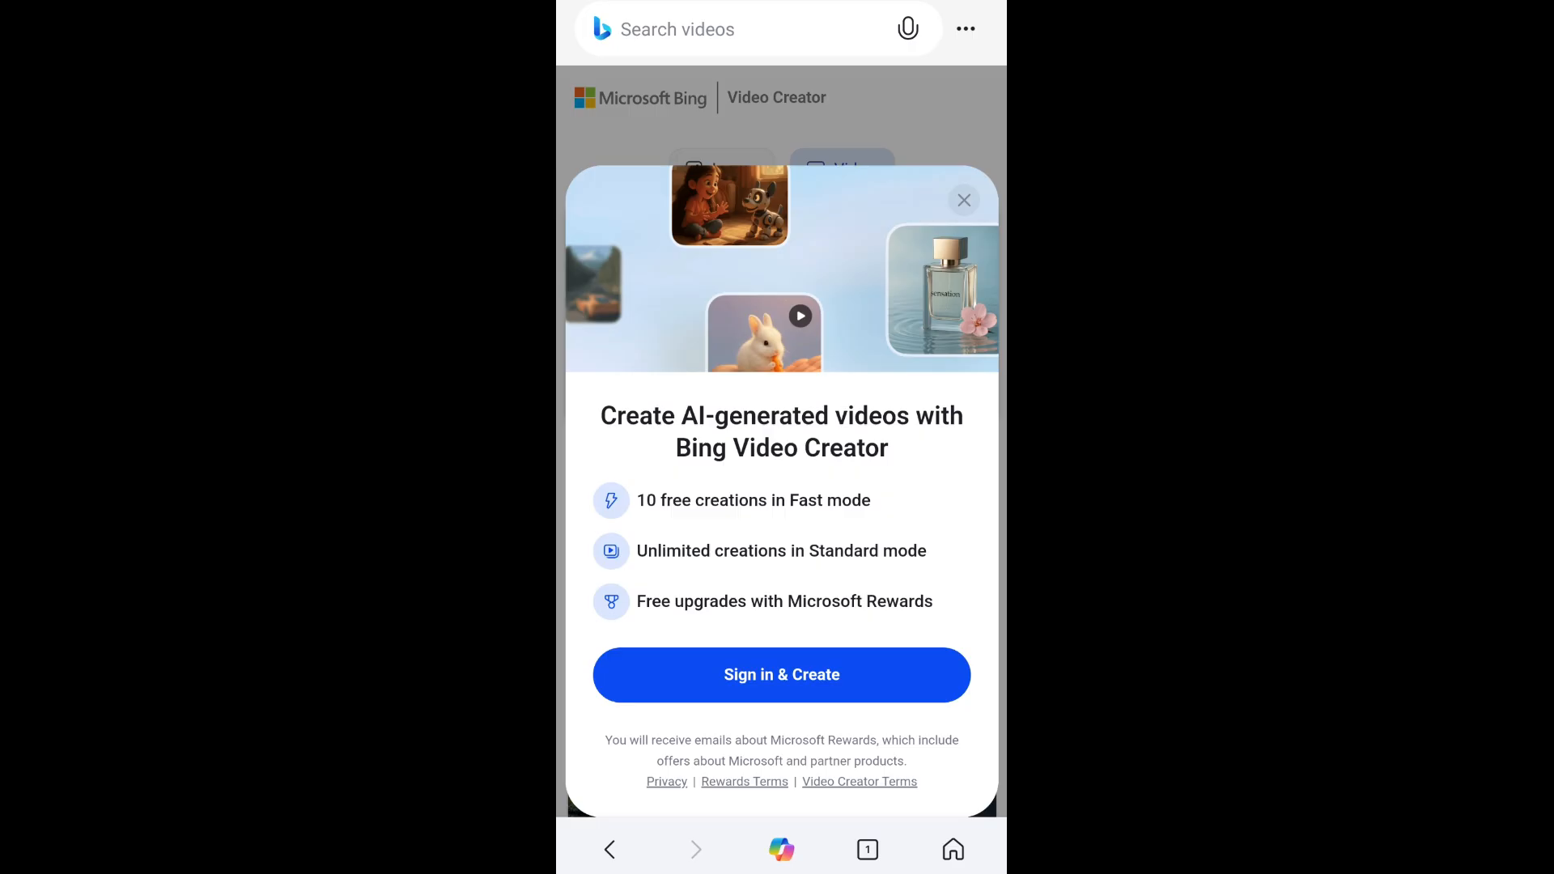
# - Choose Sign in & Create and begin entering the Microsoft account
pyautogui.click(781, 675)
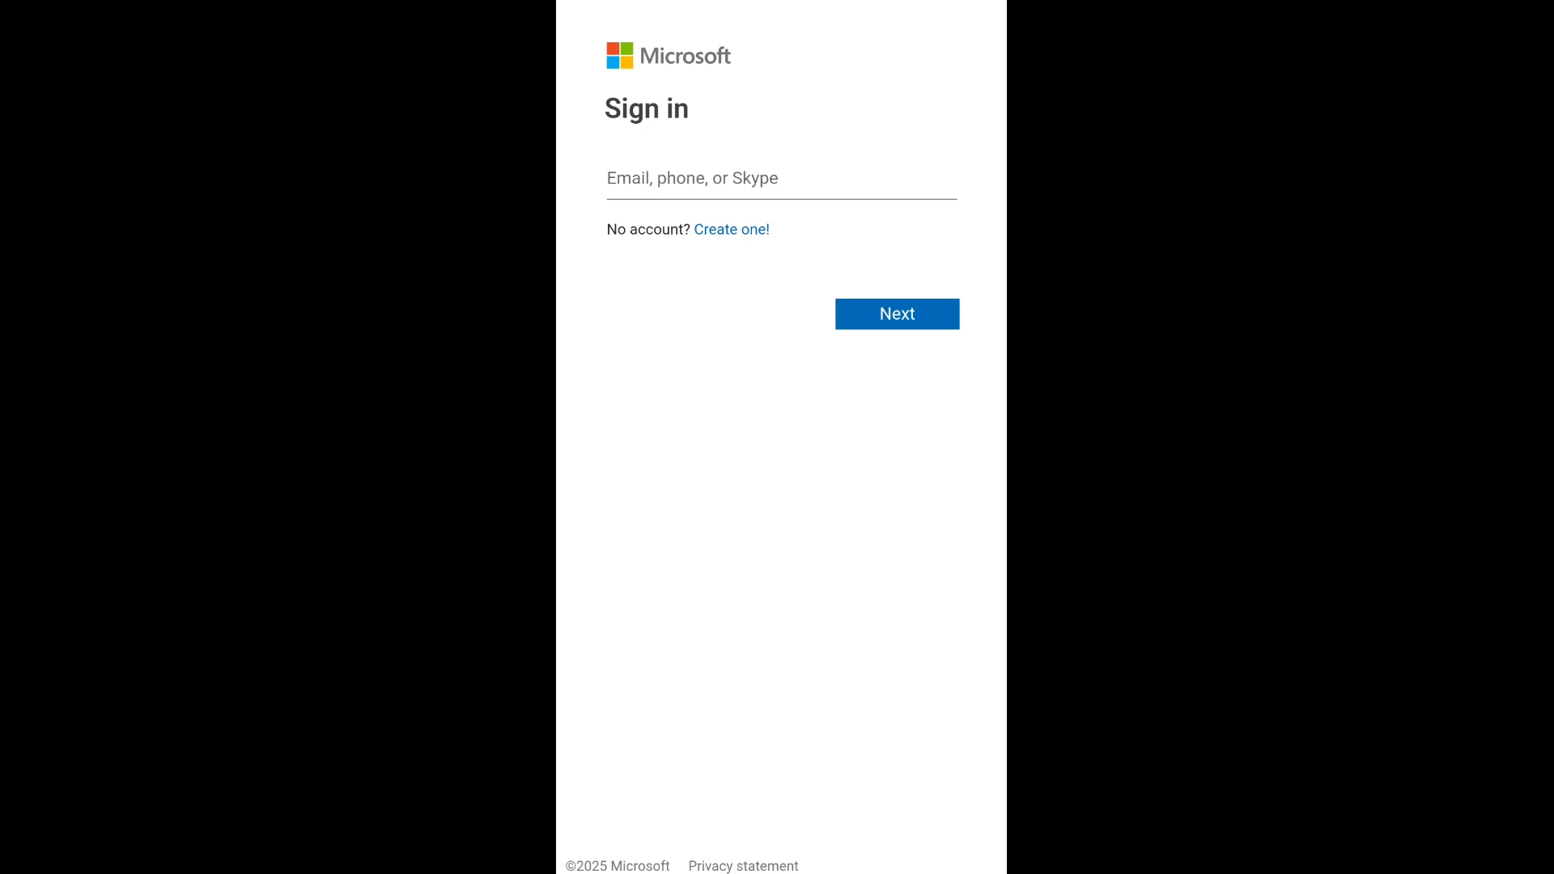
pyautogui.click(732, 229)
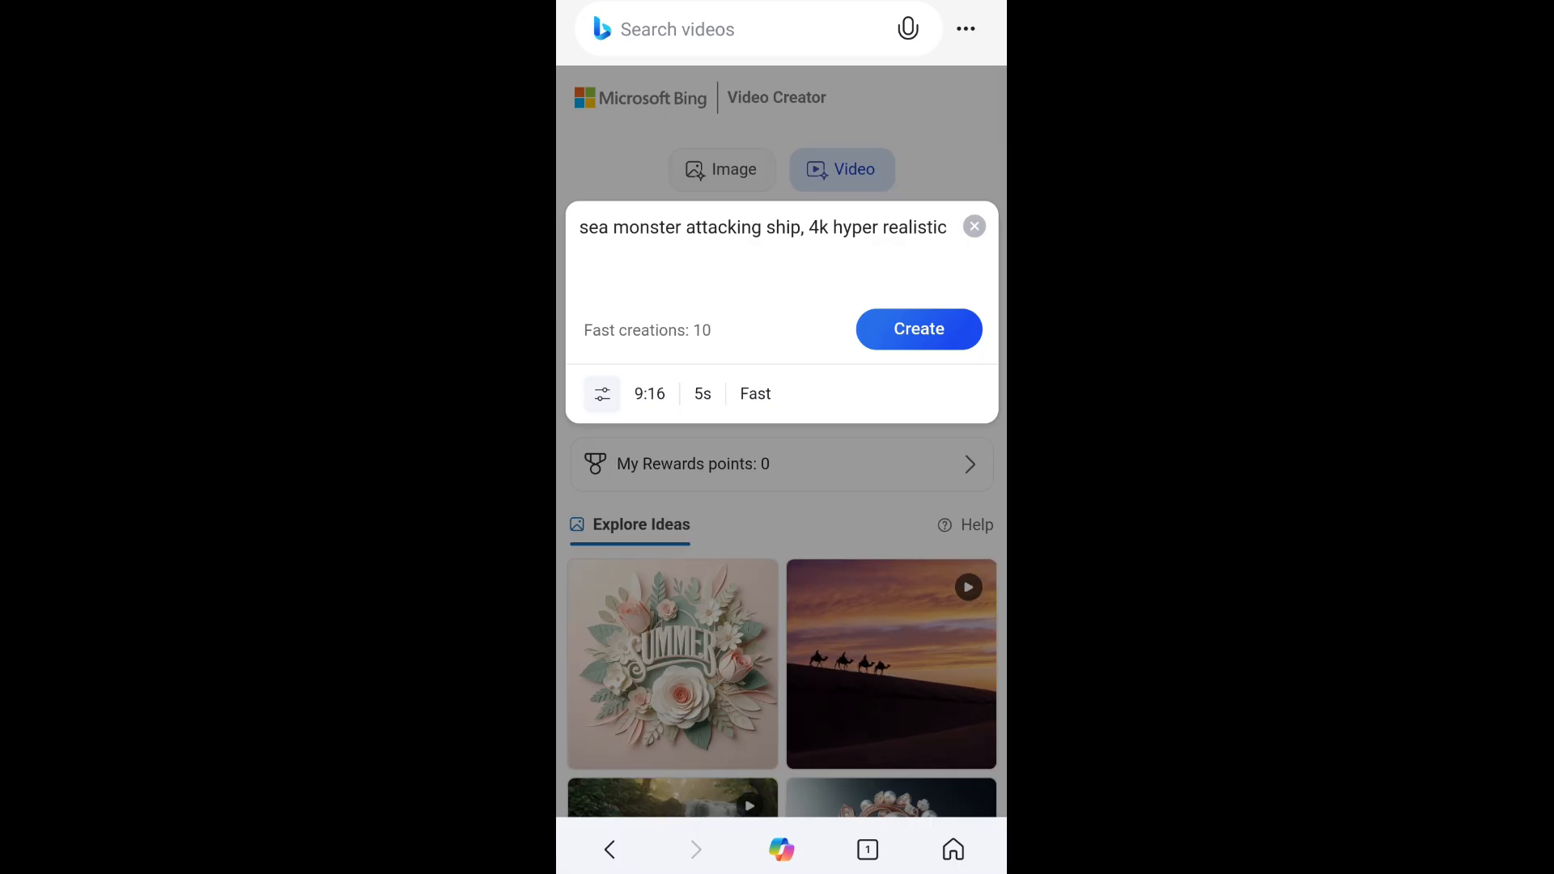
# - Create the video from the refined prompt and open it under My Creations
pyautogui.click(918, 329)
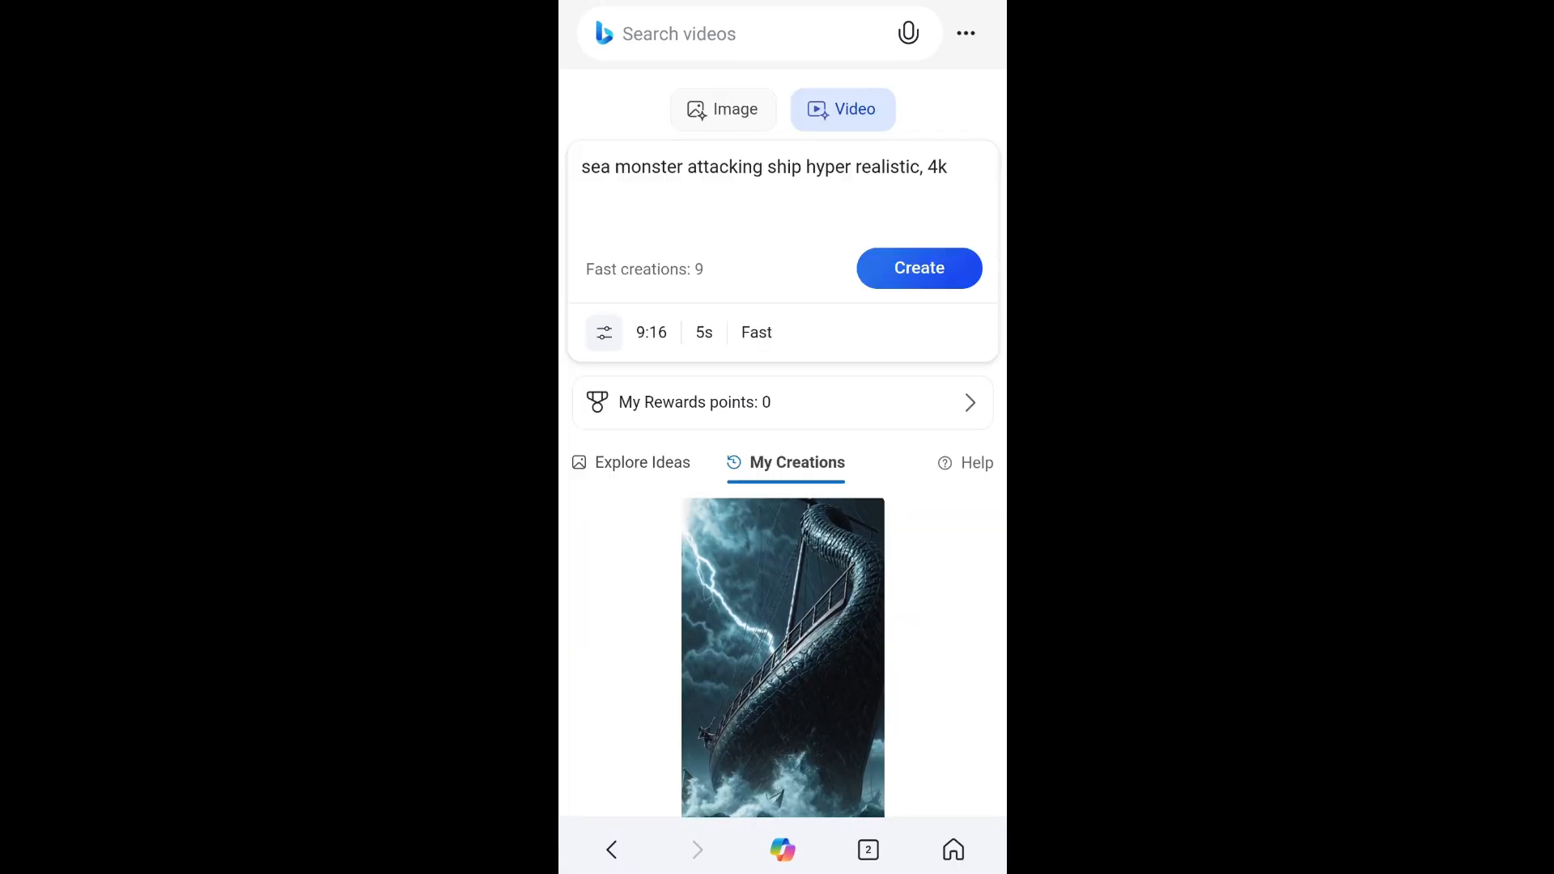
pyautogui.scroll(-3)
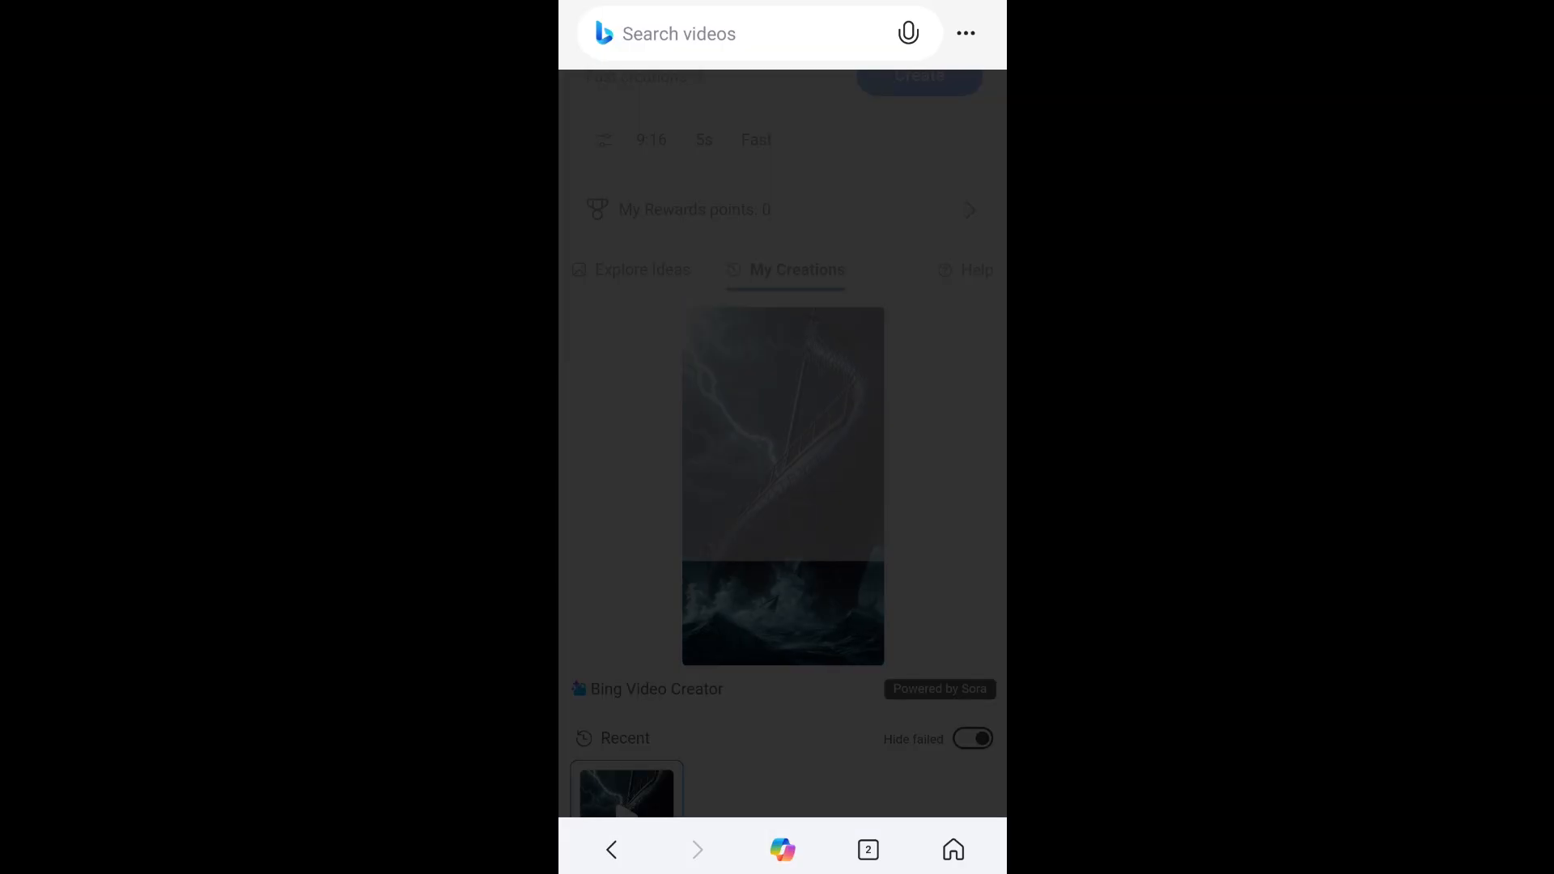
pyautogui.click(782, 486)
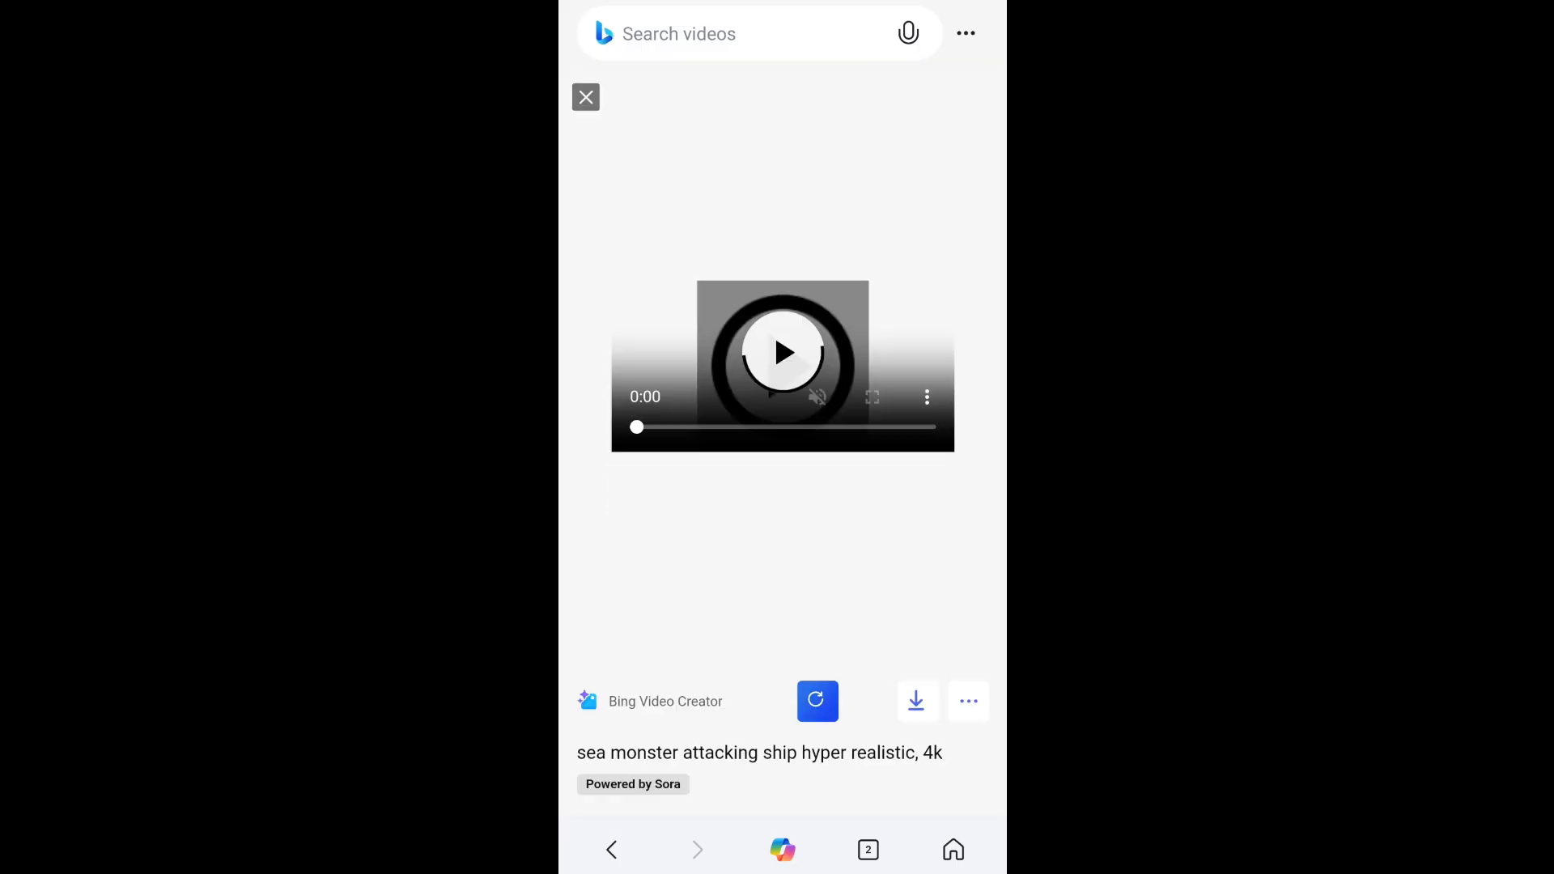
# - Play the 5-second sea monster video, then close the player and scroll creations
pyautogui.click(782, 350)
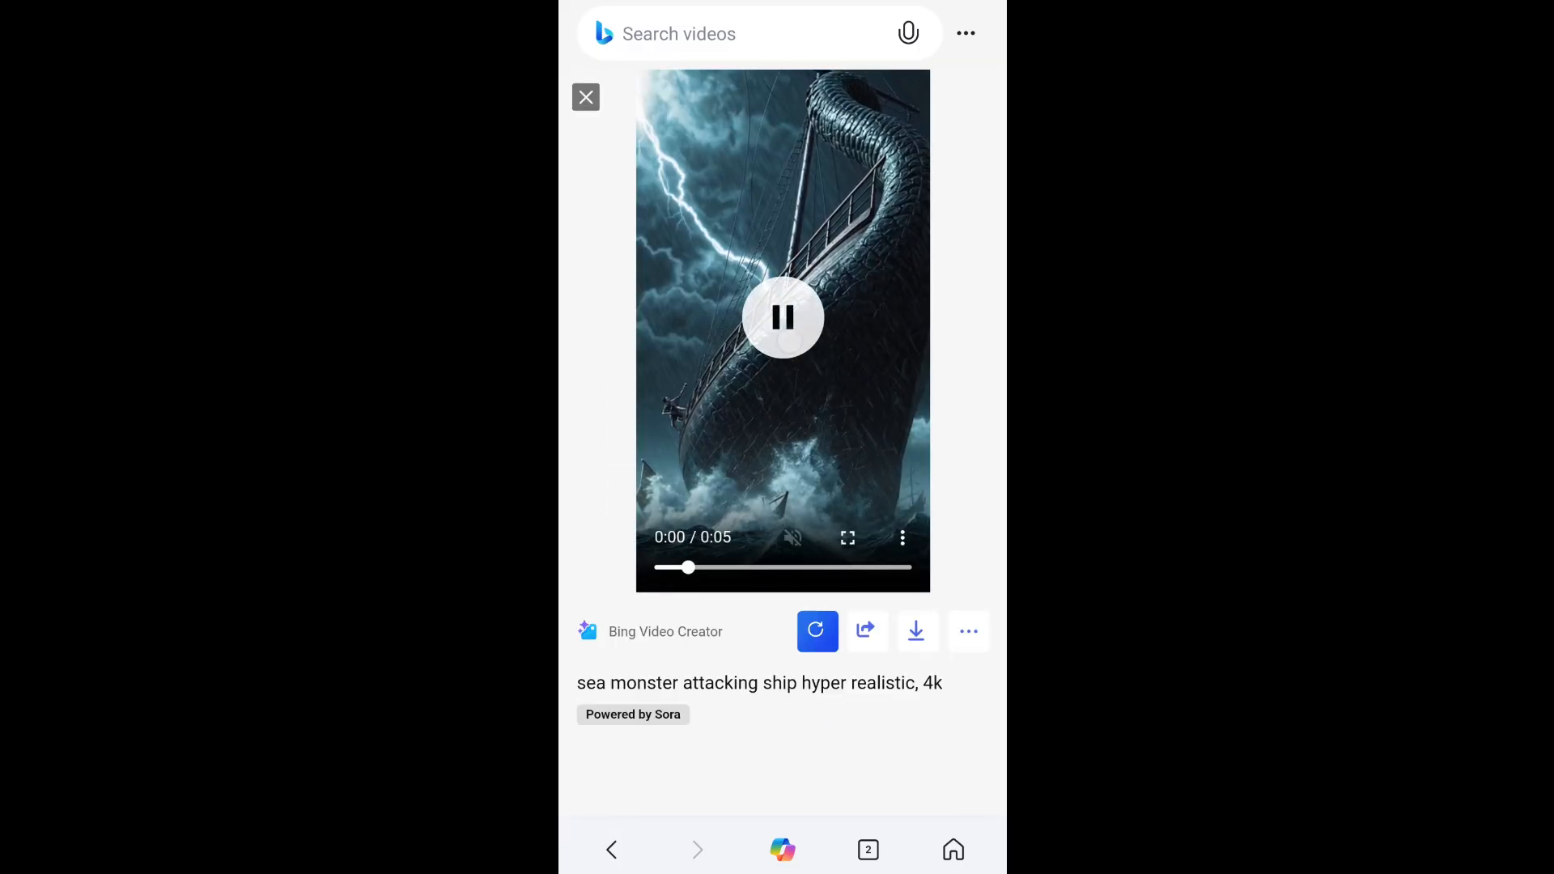
pyautogui.click(781, 317)
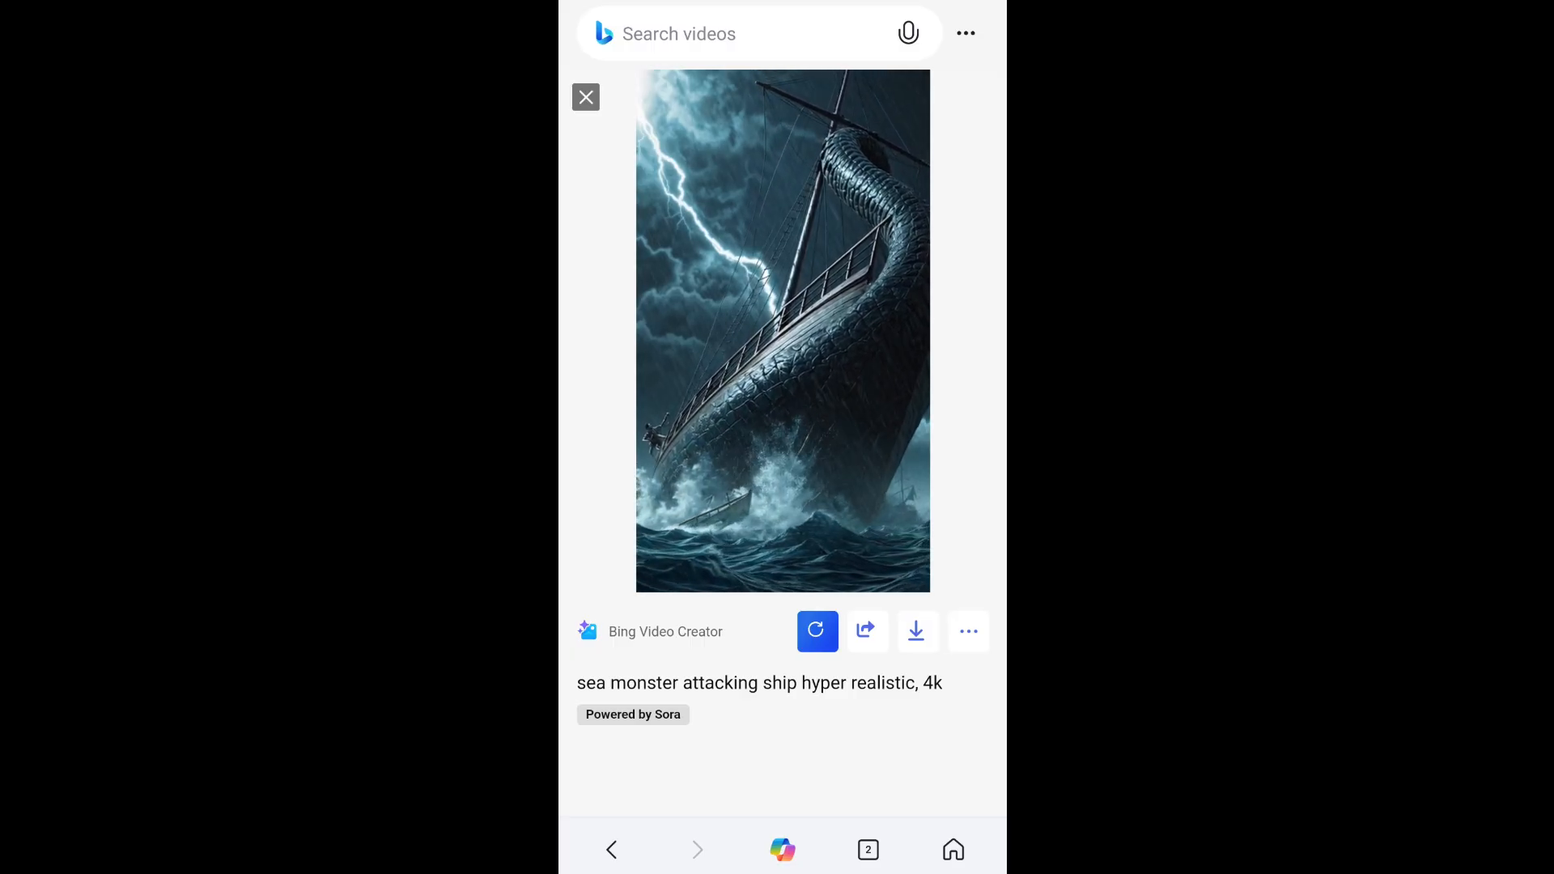
pyautogui.click(585, 97)
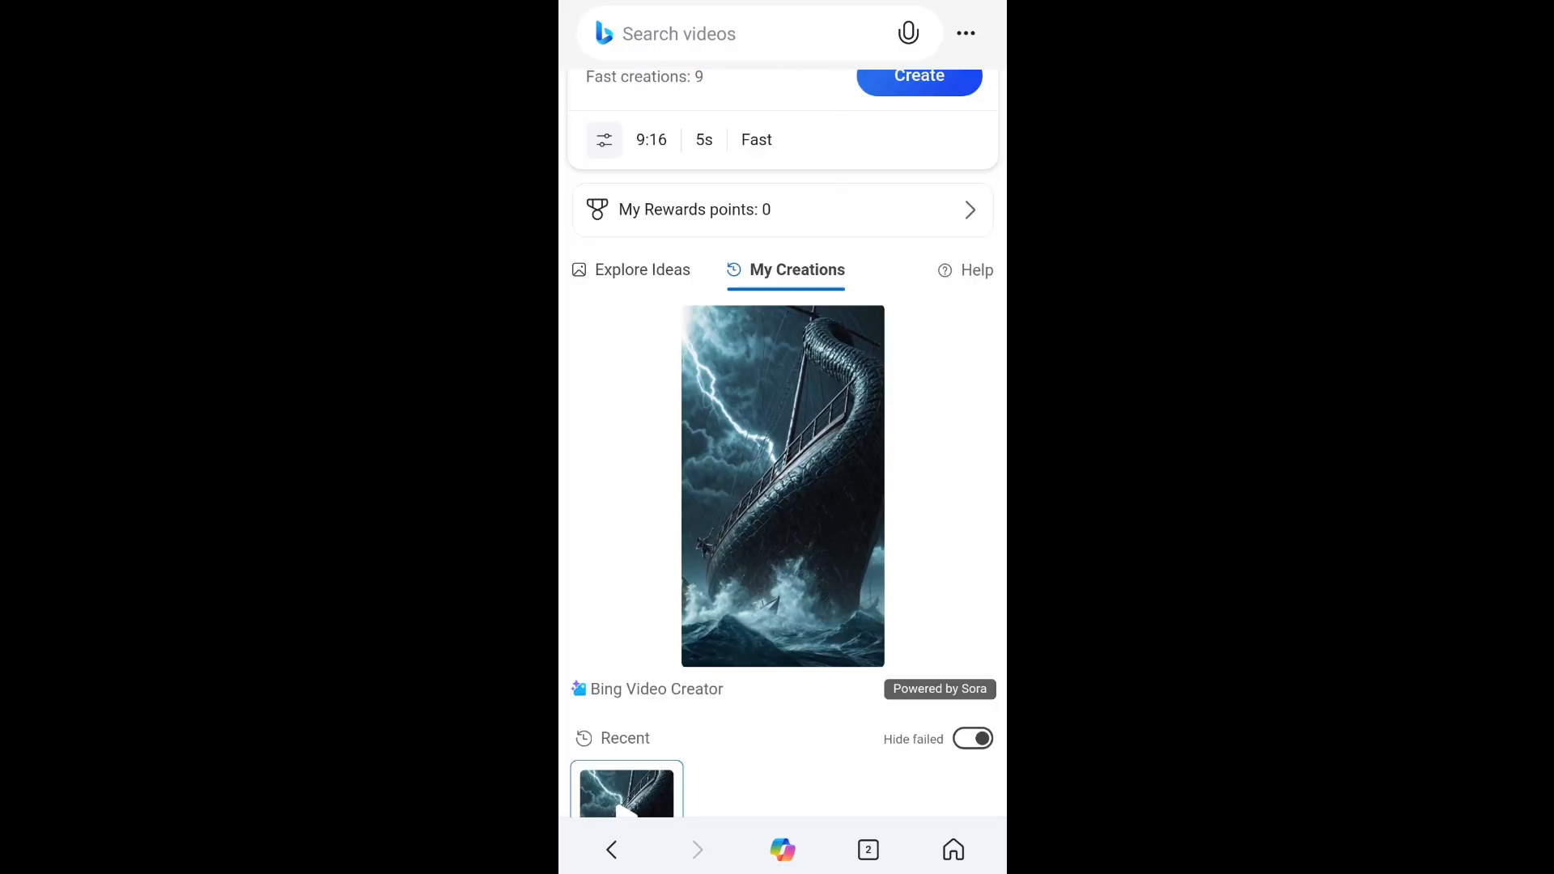
pyautogui.scroll(-3)
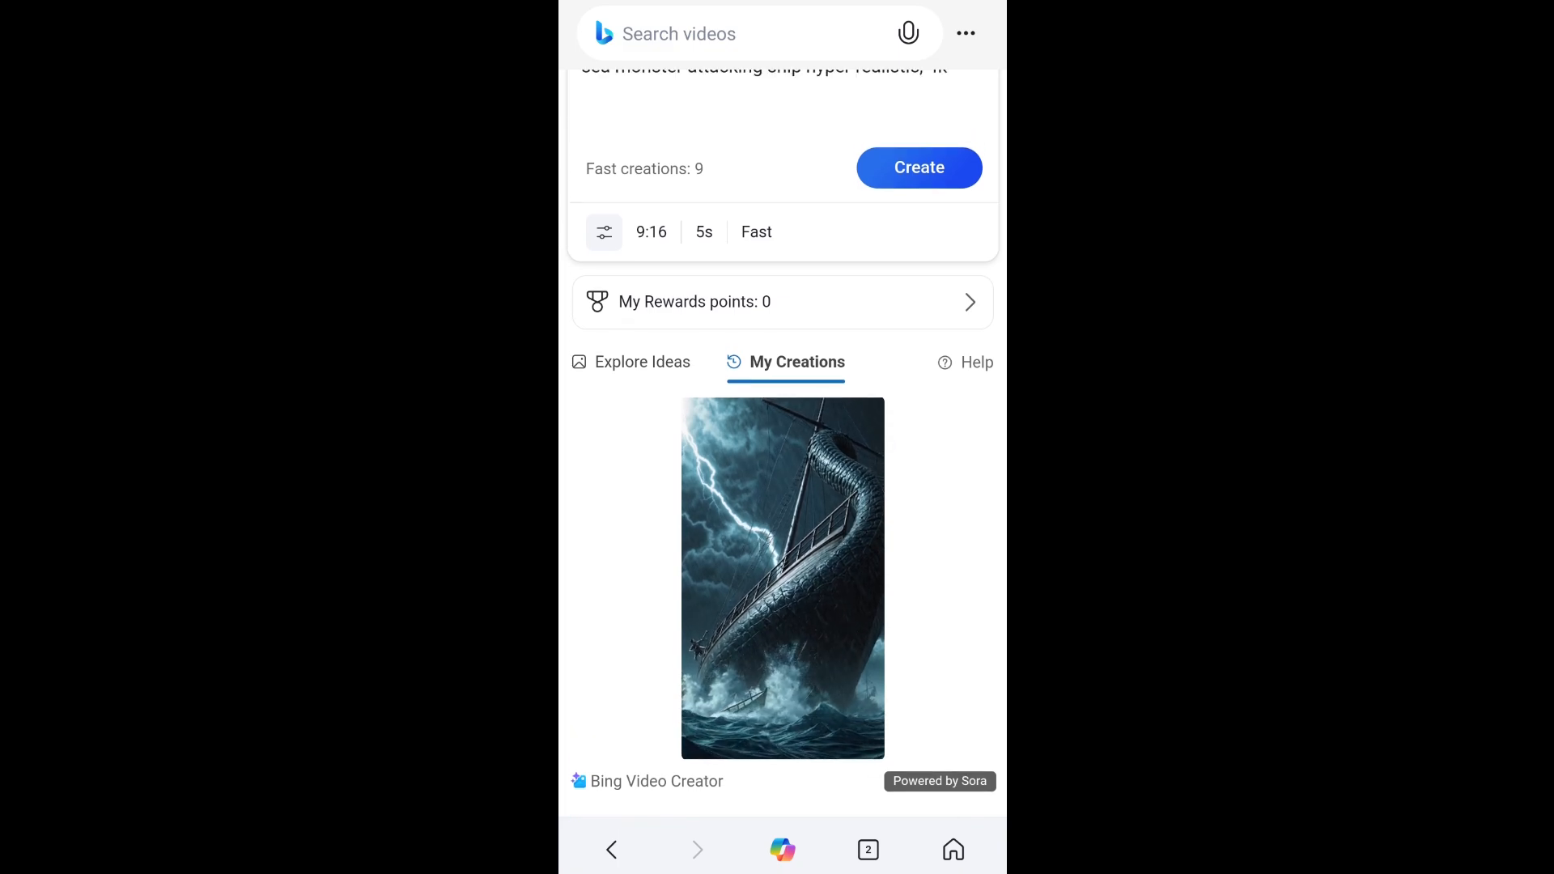
pyautogui.scroll(-3)
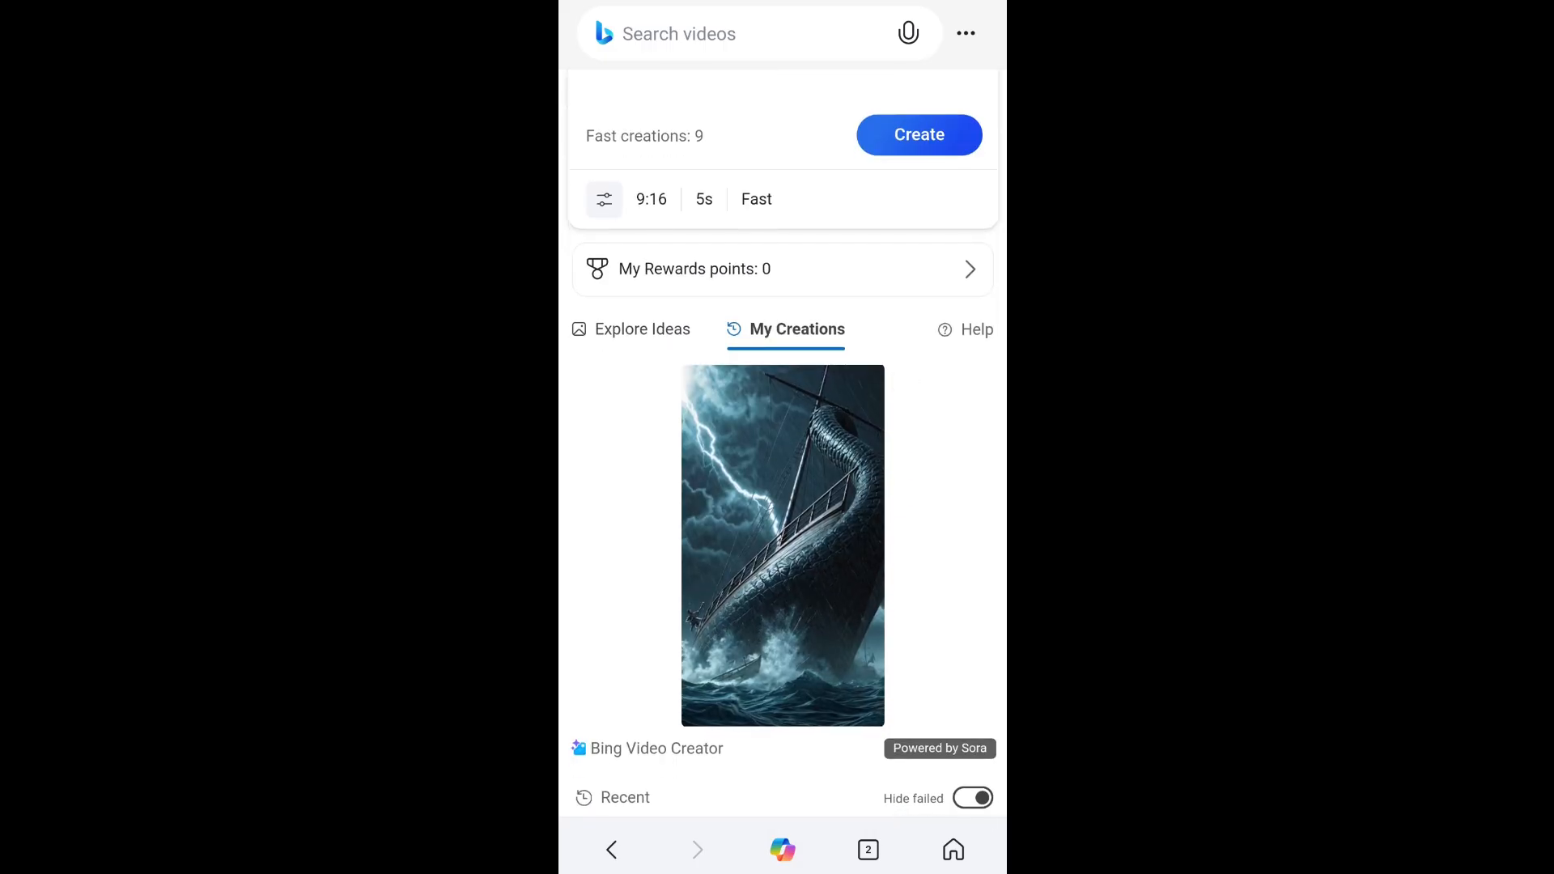
pyautogui.click(782, 545)
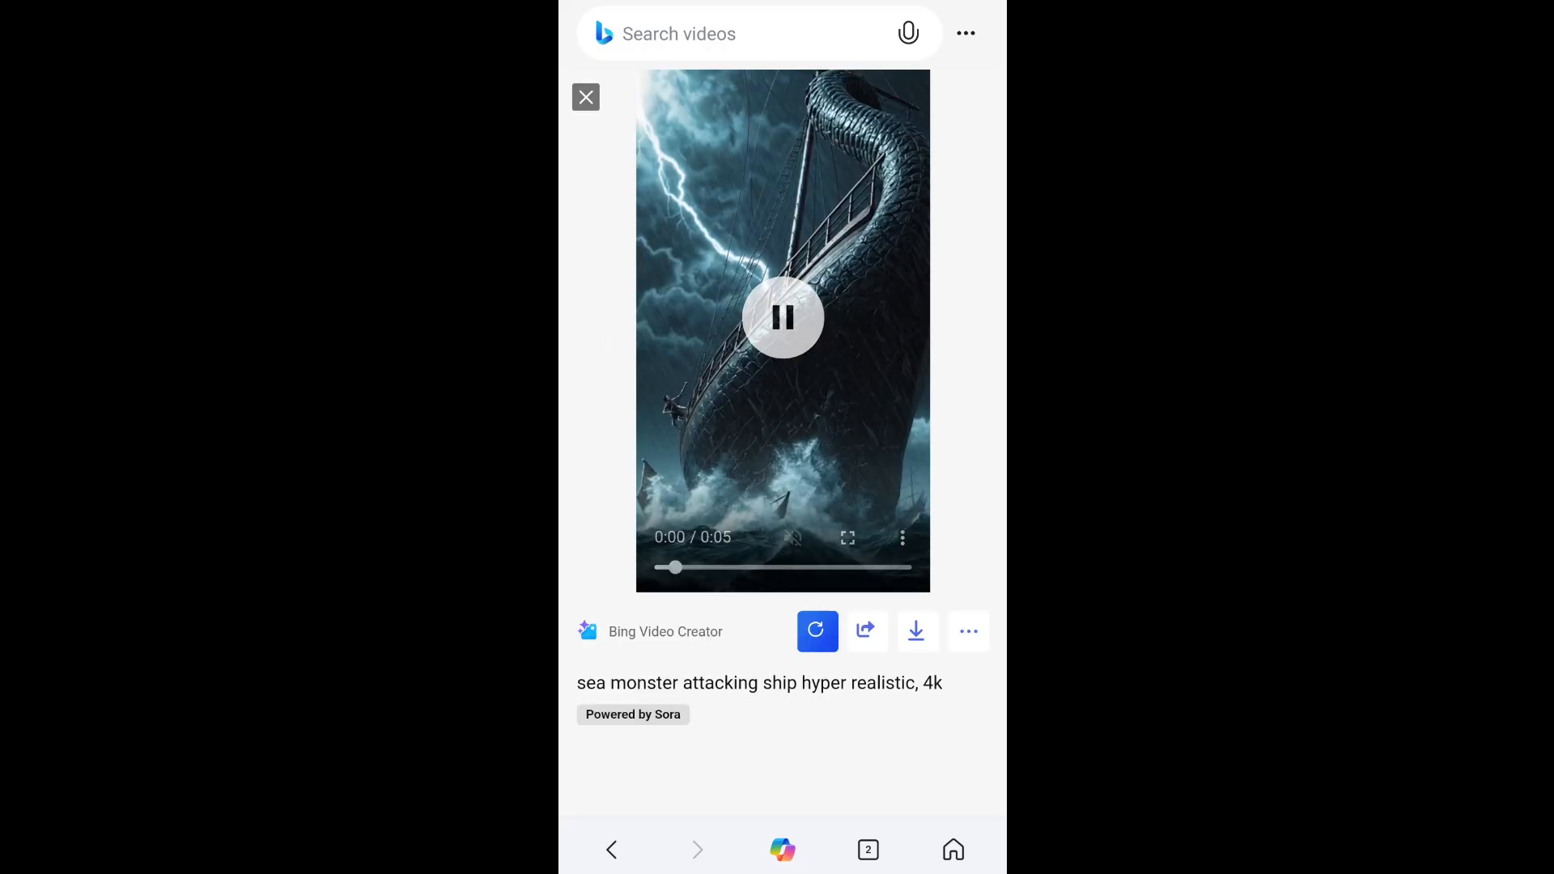
pyautogui.click(782, 318)
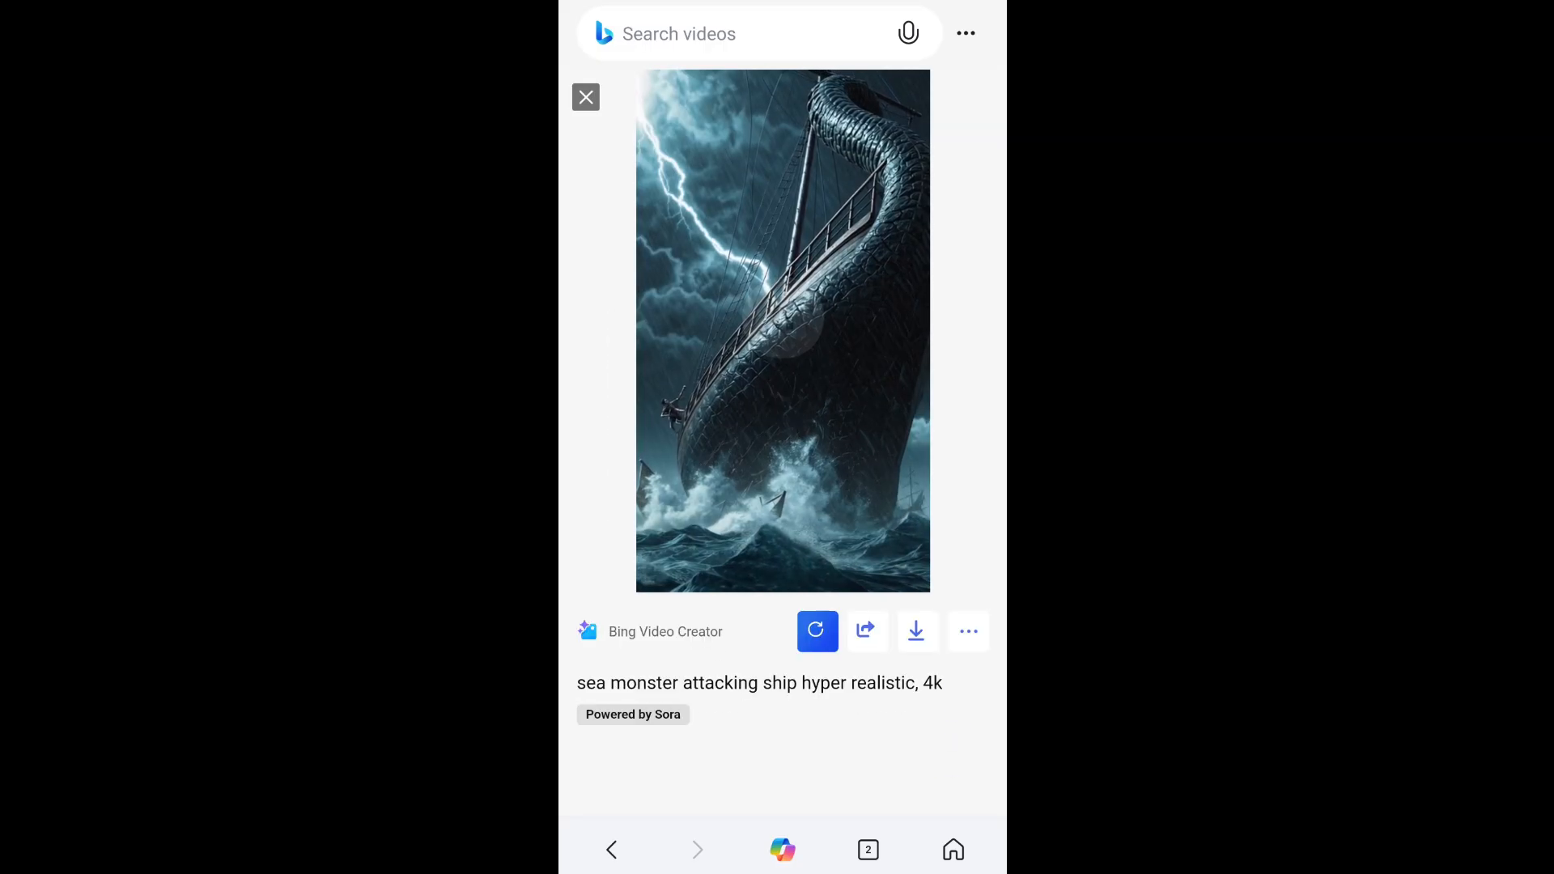
pyautogui.click(867, 631)
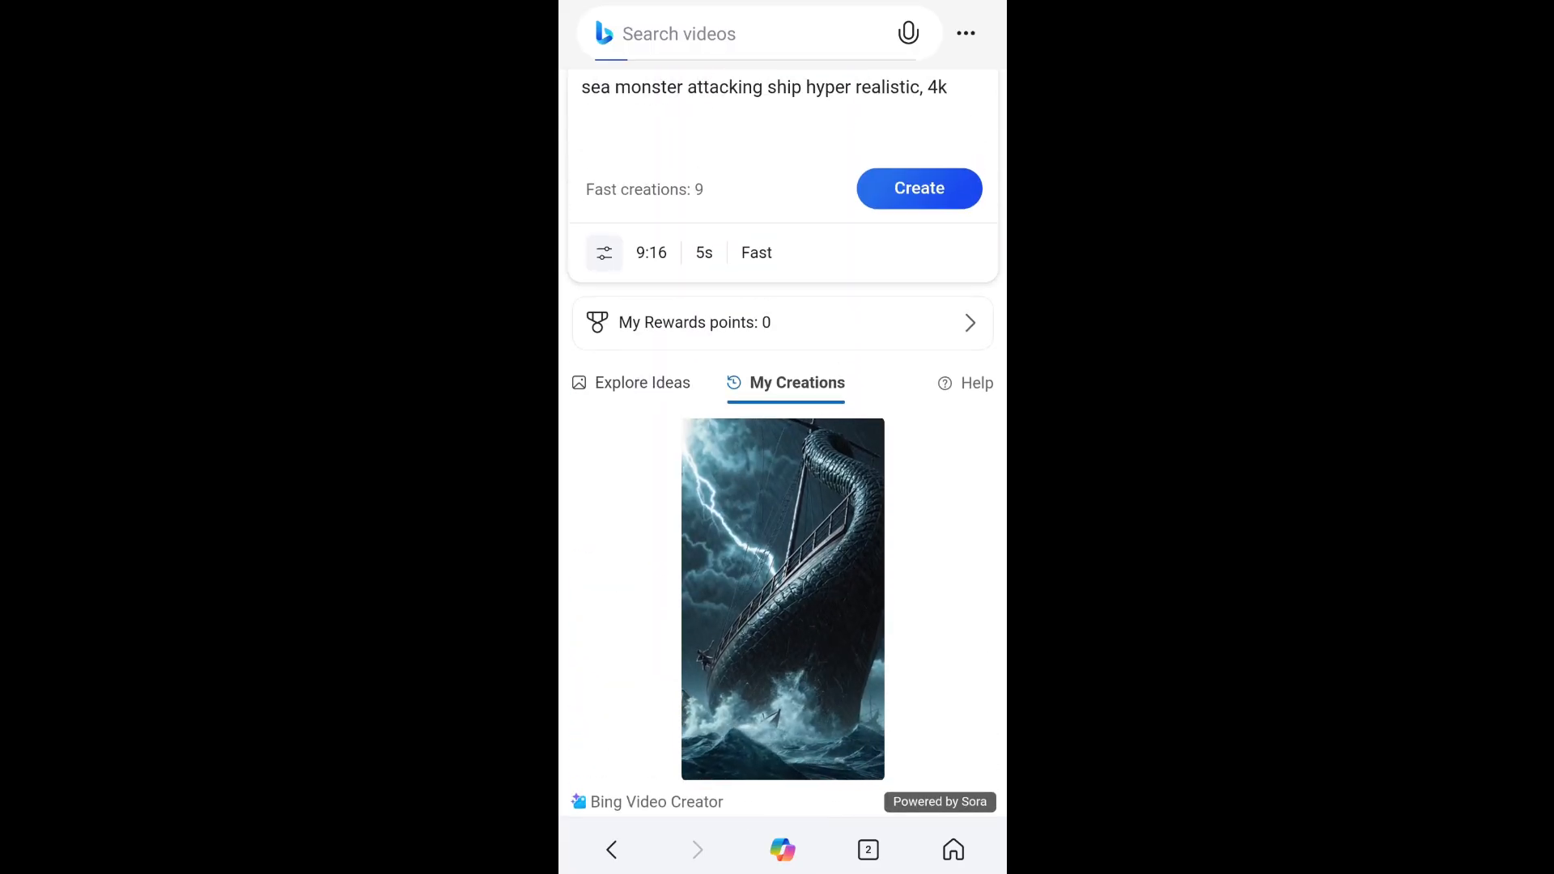
# - Browse the Explore Ideas gallery, switching to Image mode and back to Video
pyautogui.click(642, 383)
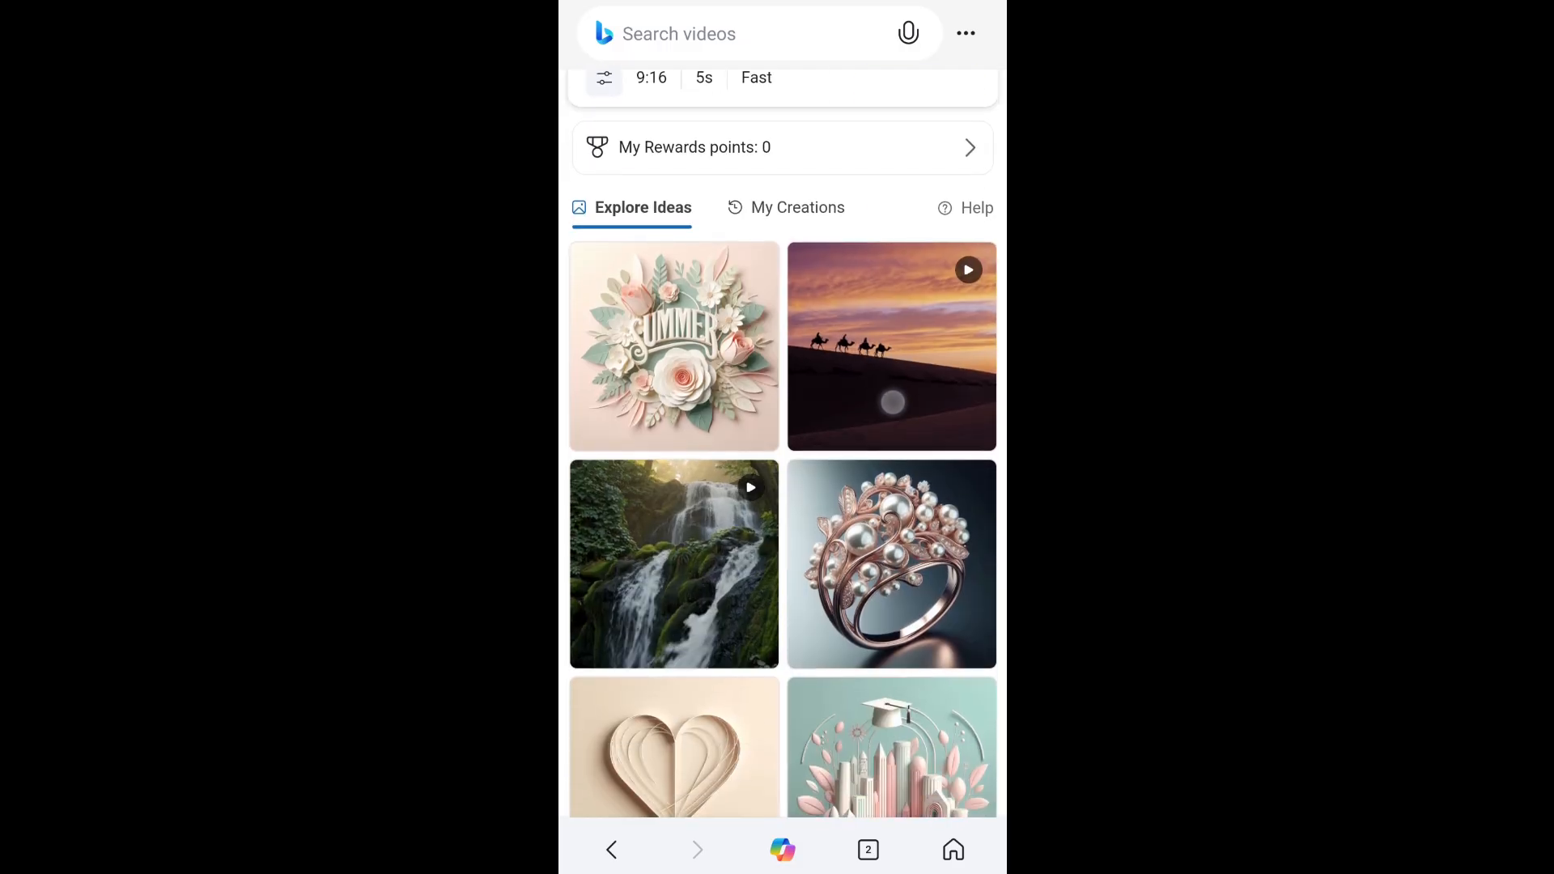
pyautogui.scroll(-3)
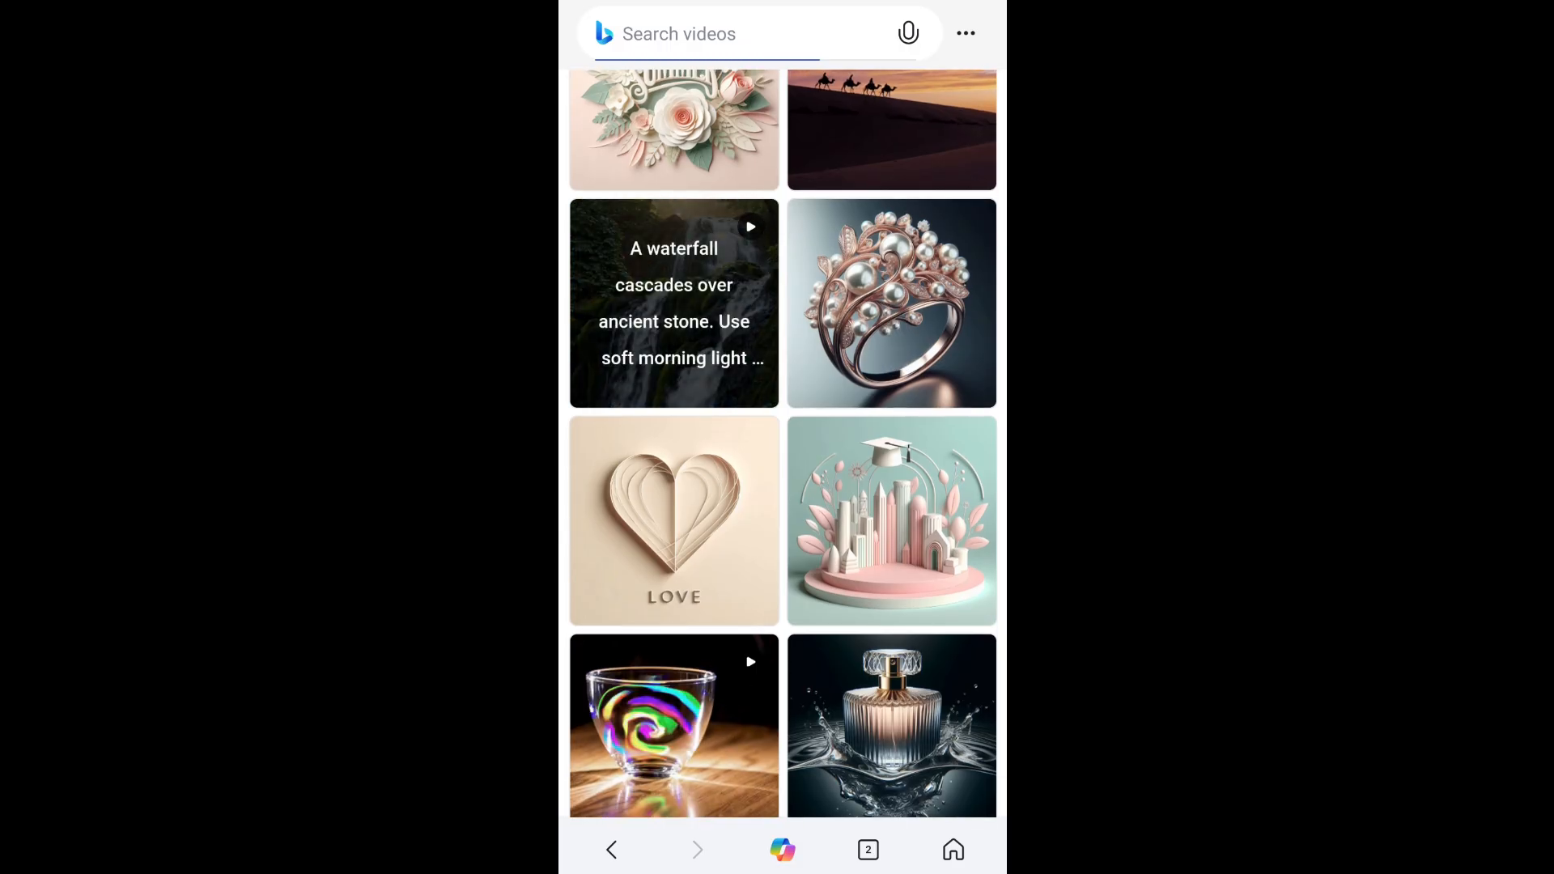
pyautogui.click(674, 302)
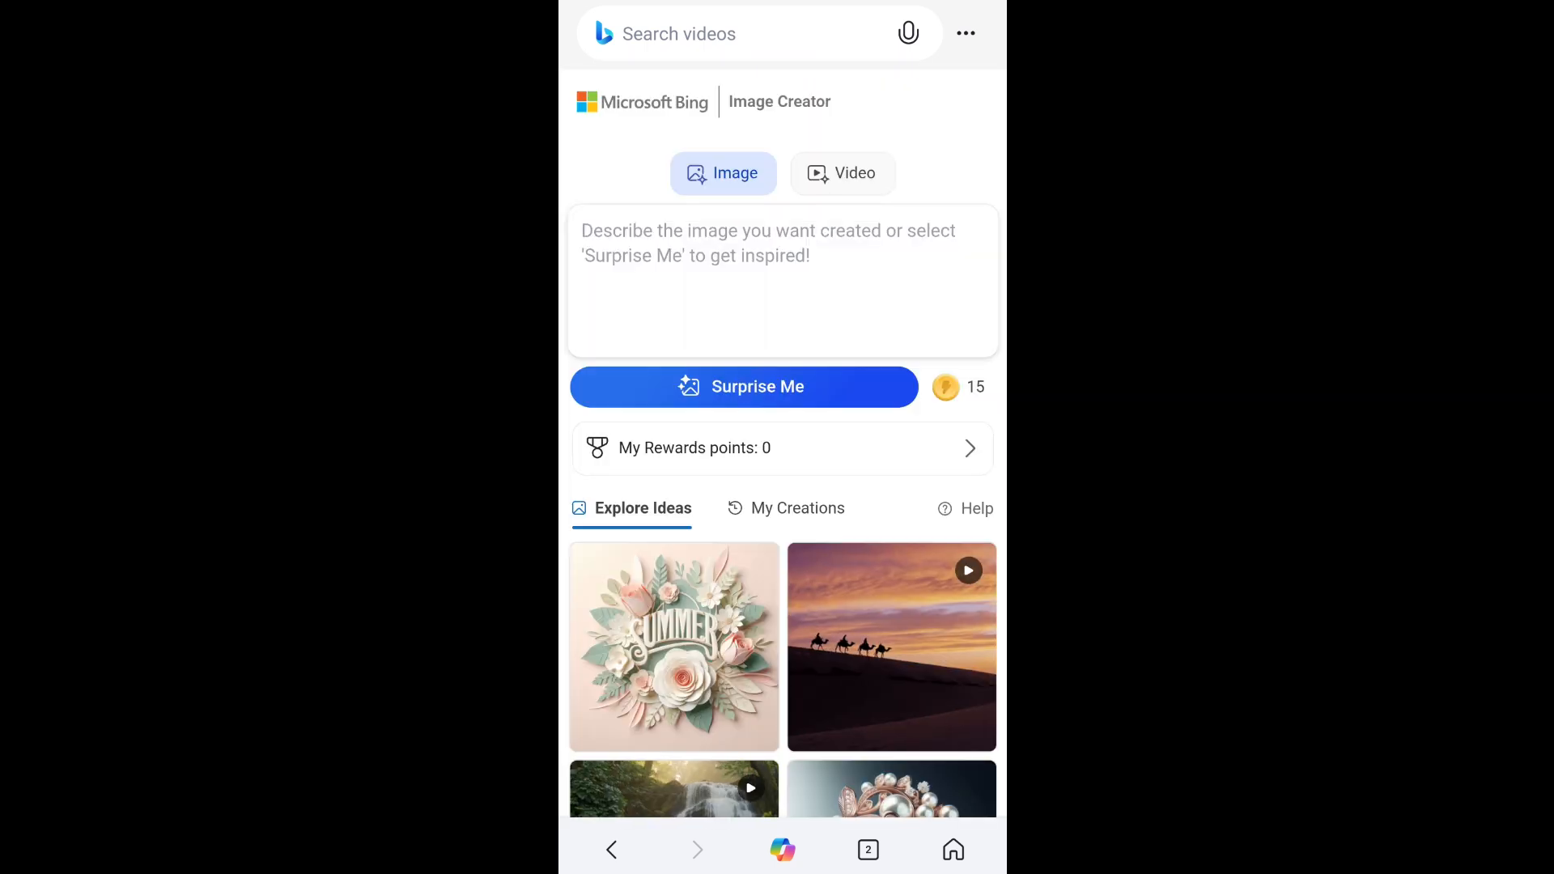
pyautogui.click(842, 173)
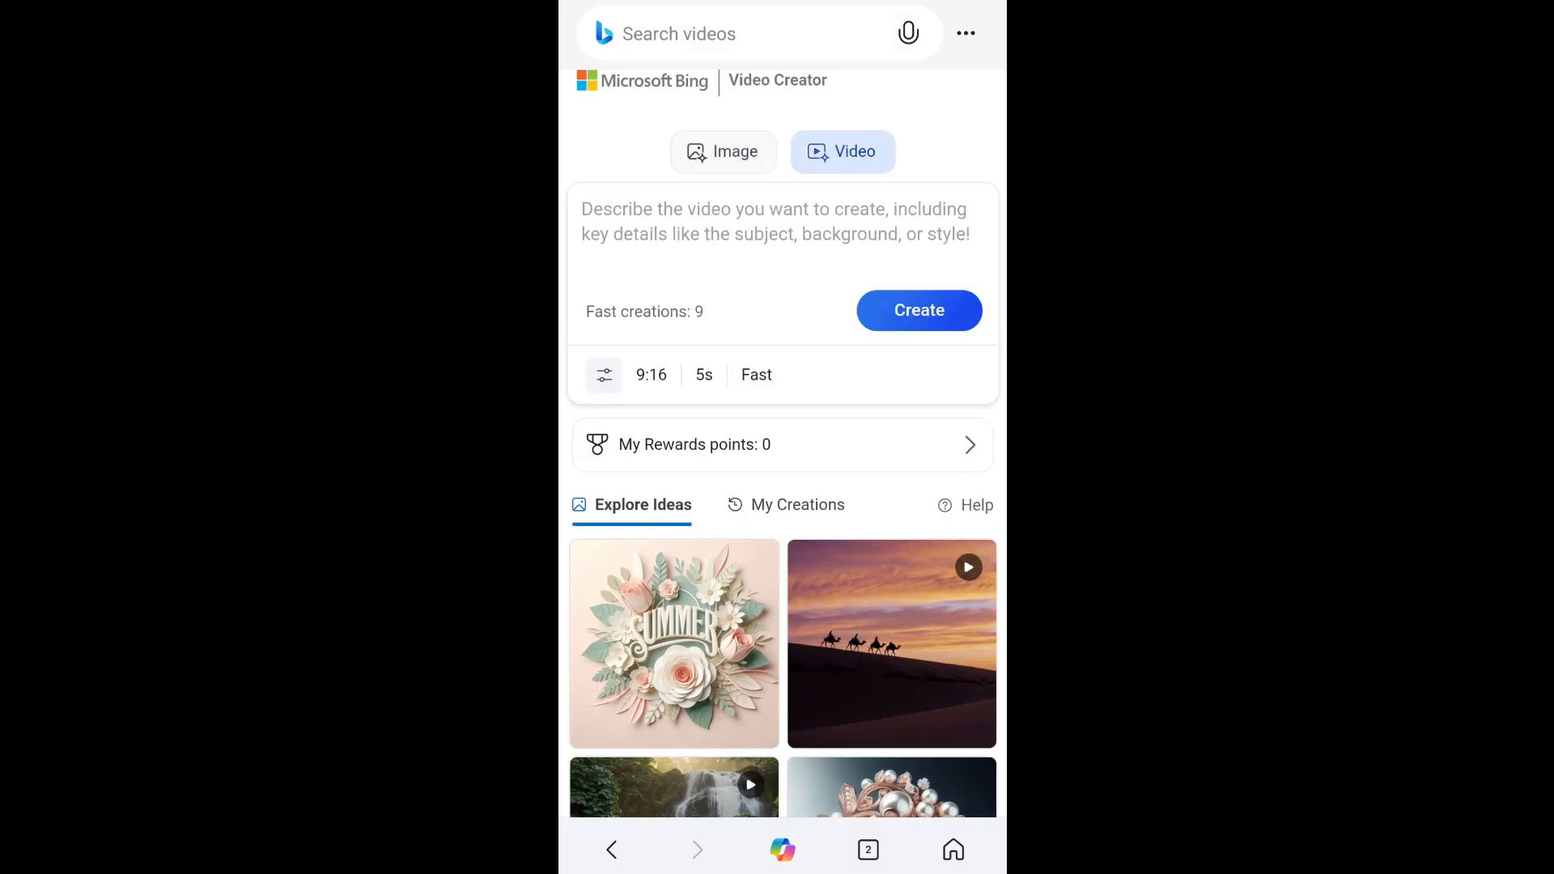